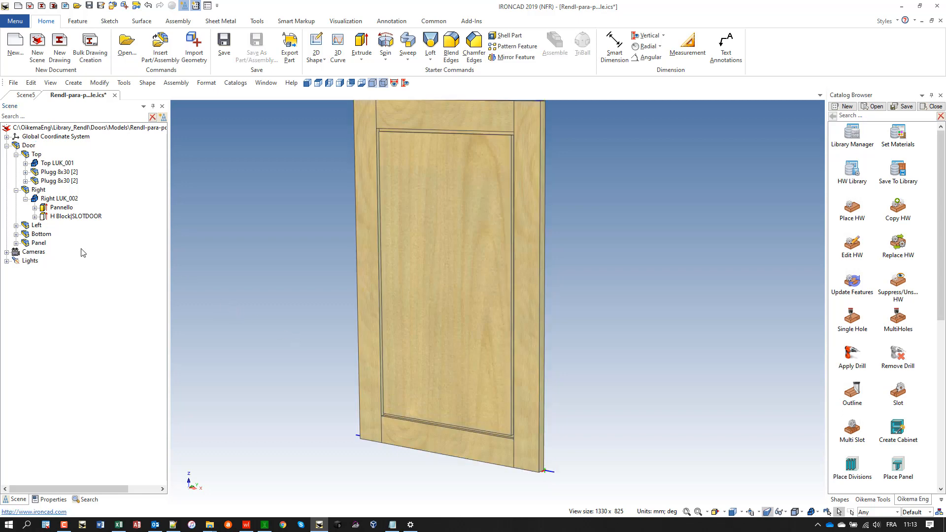
- Select the door's Left stile in the Scene Browser and bring up its actions to show it alone
click(37, 224)
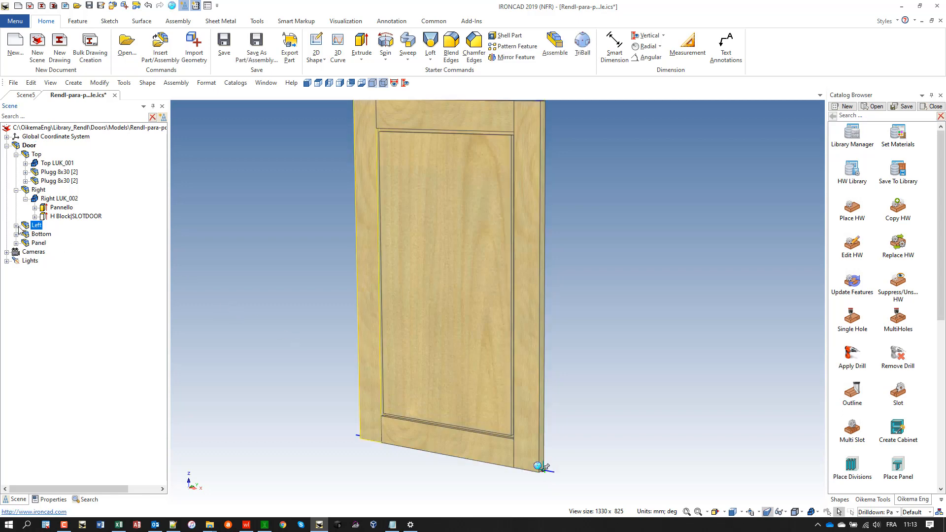
right_click(35, 225)
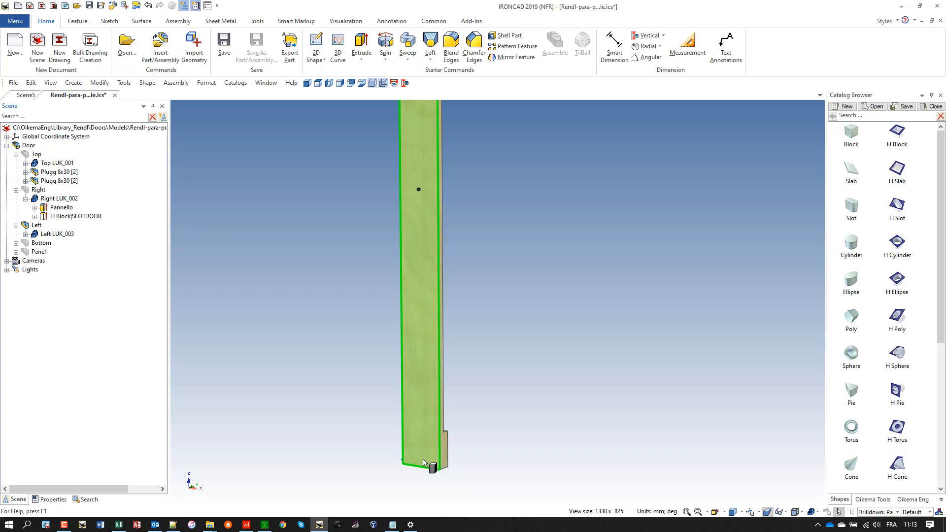
- Drop a block onto the bottom of the Left stile as the FINGERS cut, then bring up the Door's actions
click(432, 469)
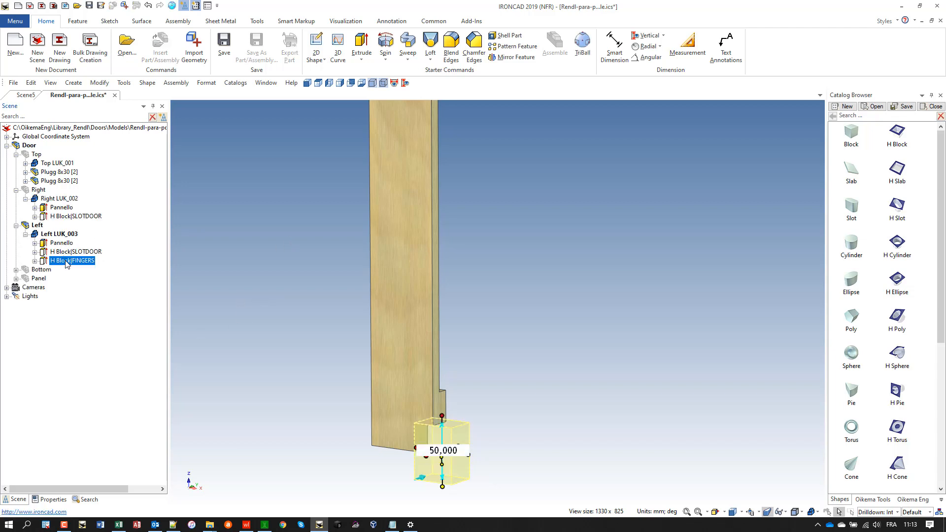
right_click(72, 260)
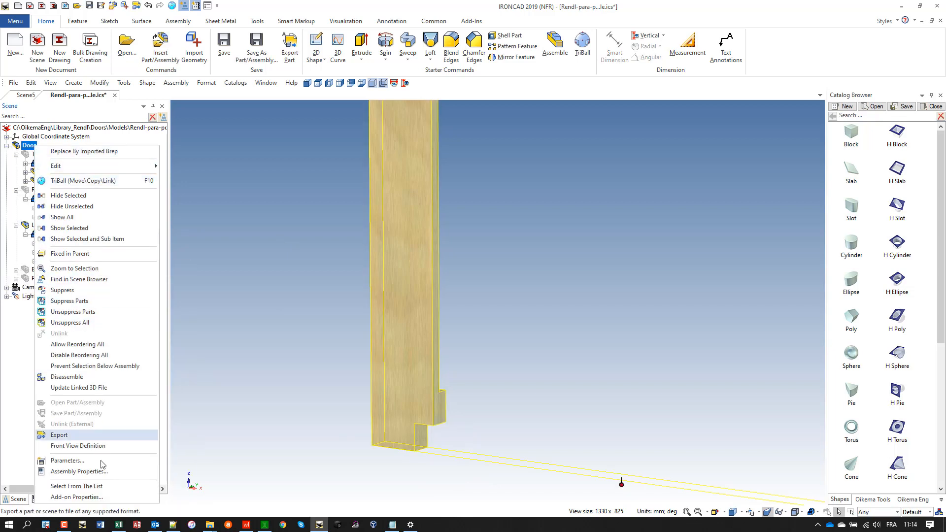
click(282, 267)
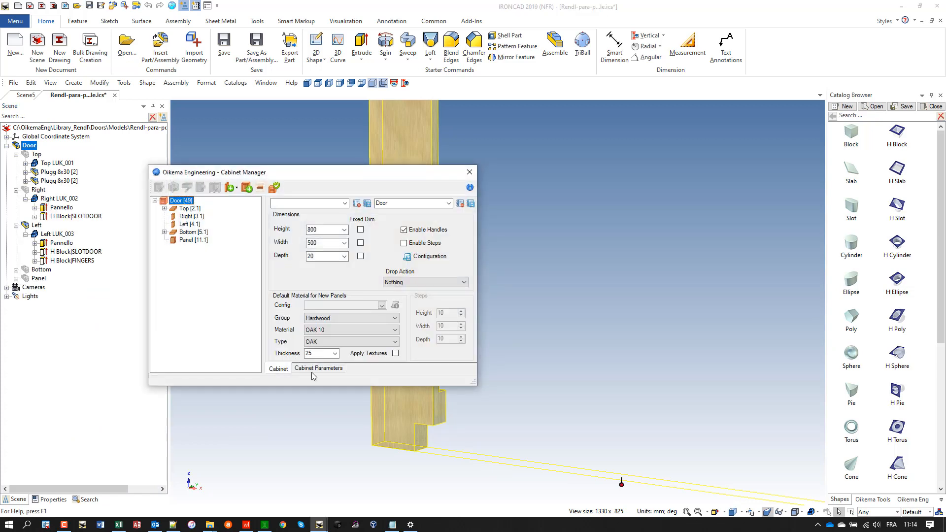
click(318, 368)
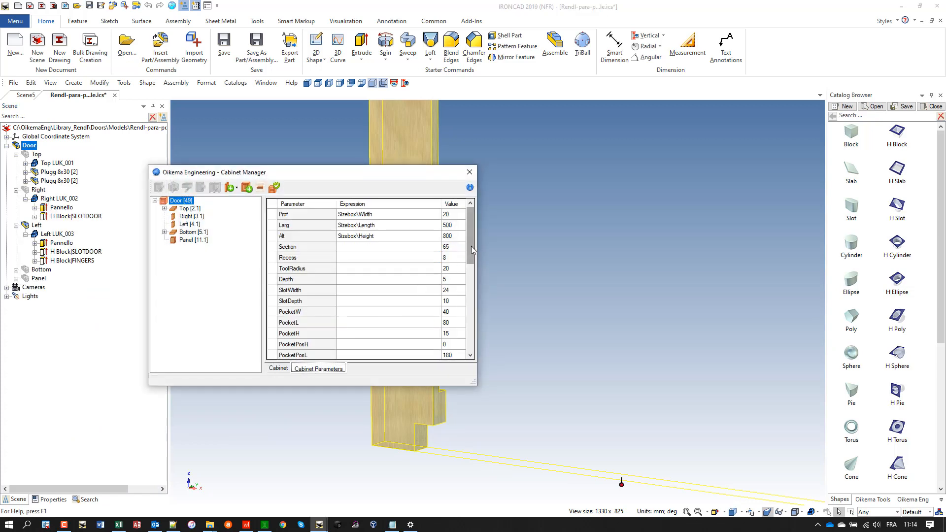
scroll(down, 3)
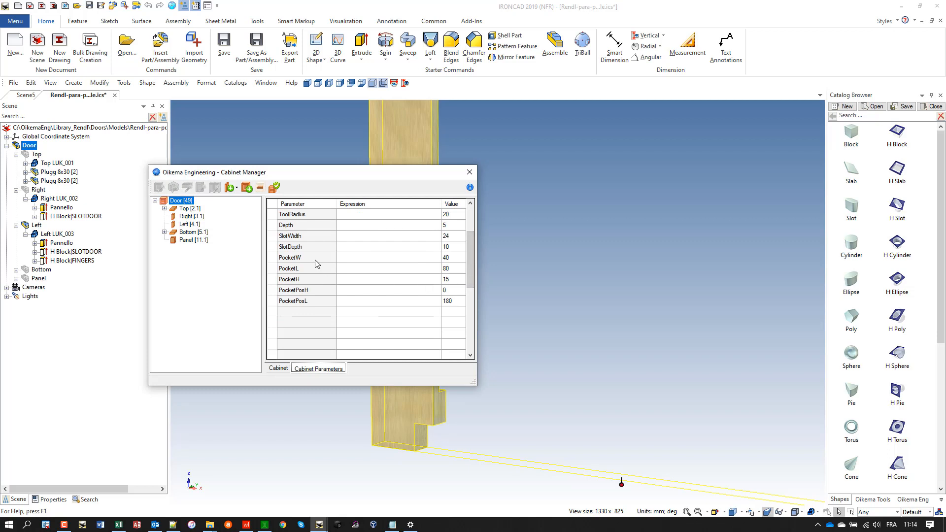
click(290, 257)
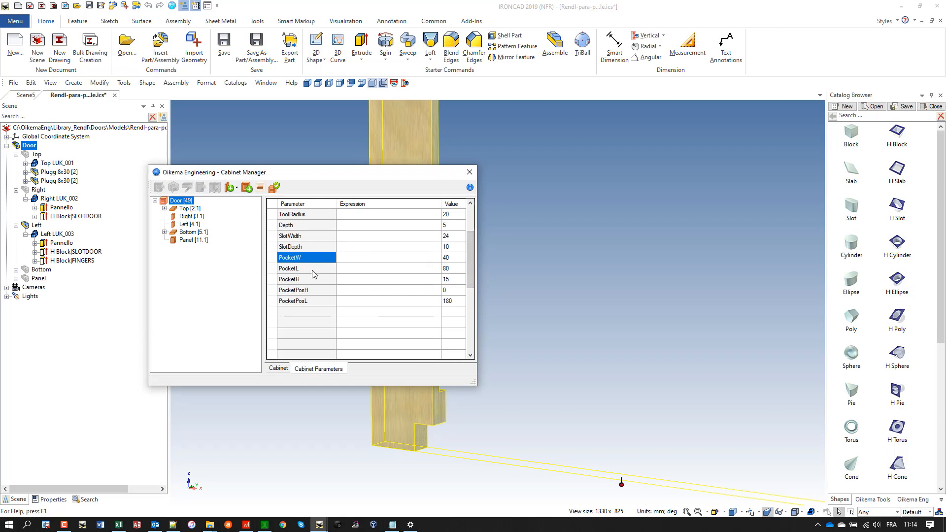
click(296, 278)
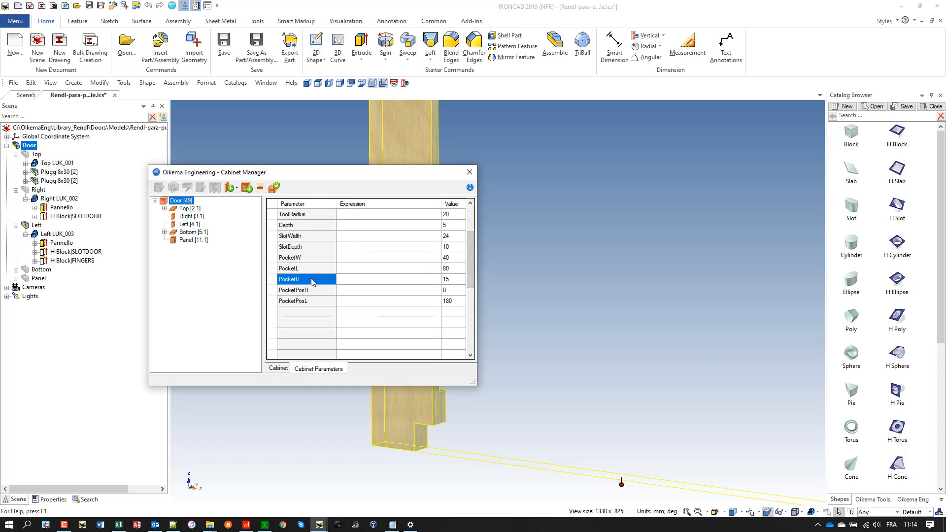
click(293, 290)
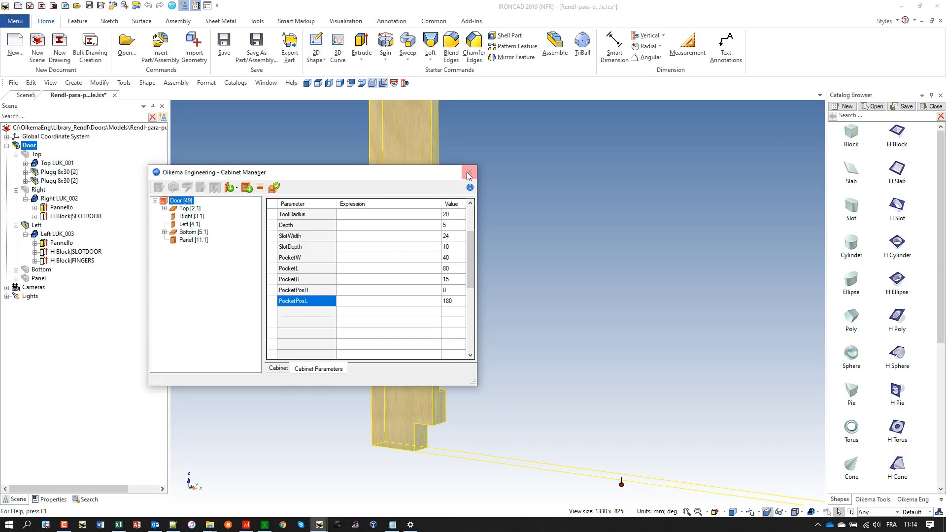
click(468, 173)
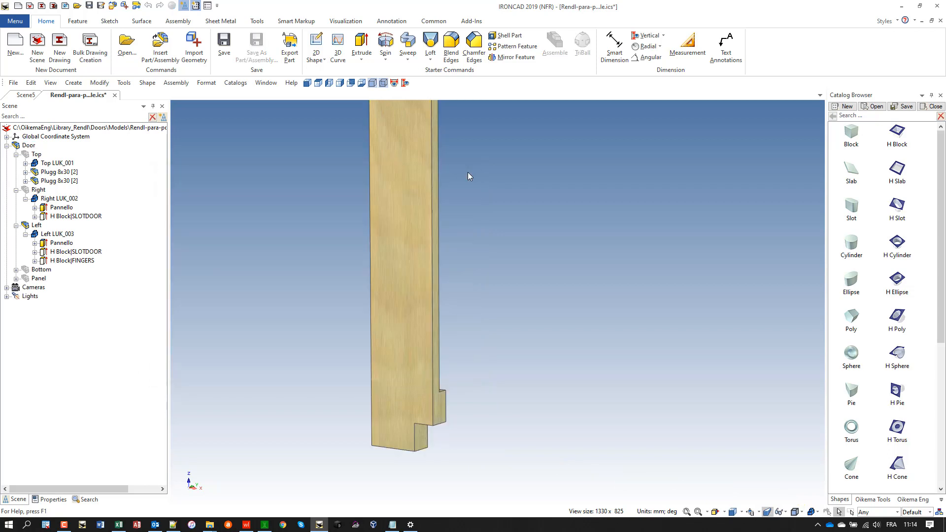
- In the FINGERS block's parameter table, add length parameters POCKETL and POCKETW
click(76, 260)
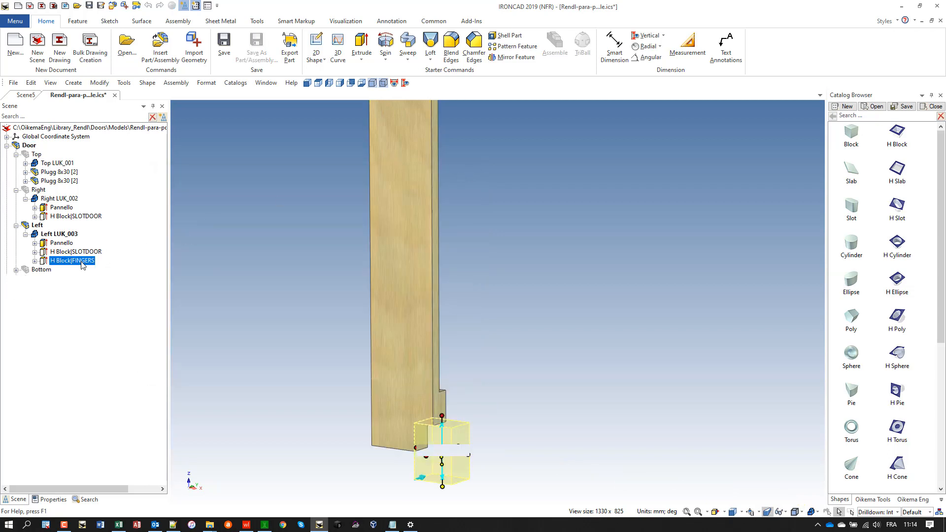
right_click(72, 260)
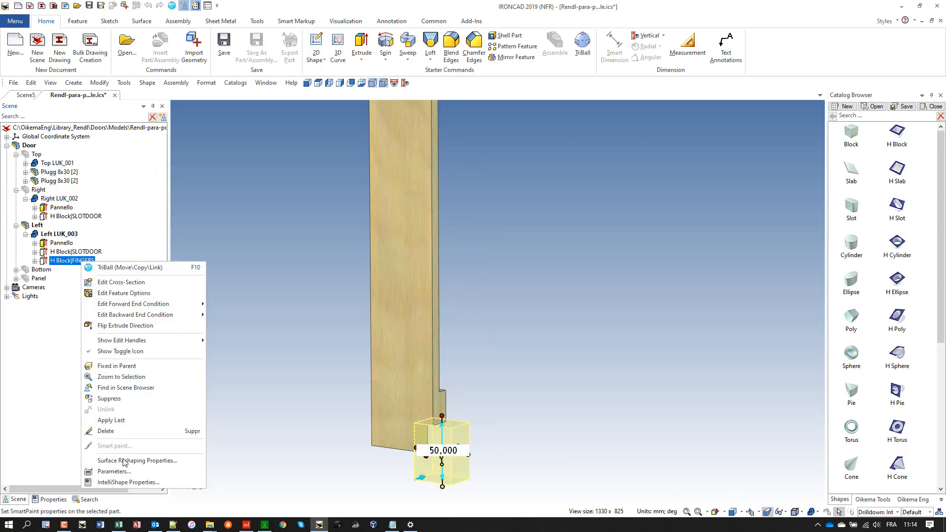
click(113, 471)
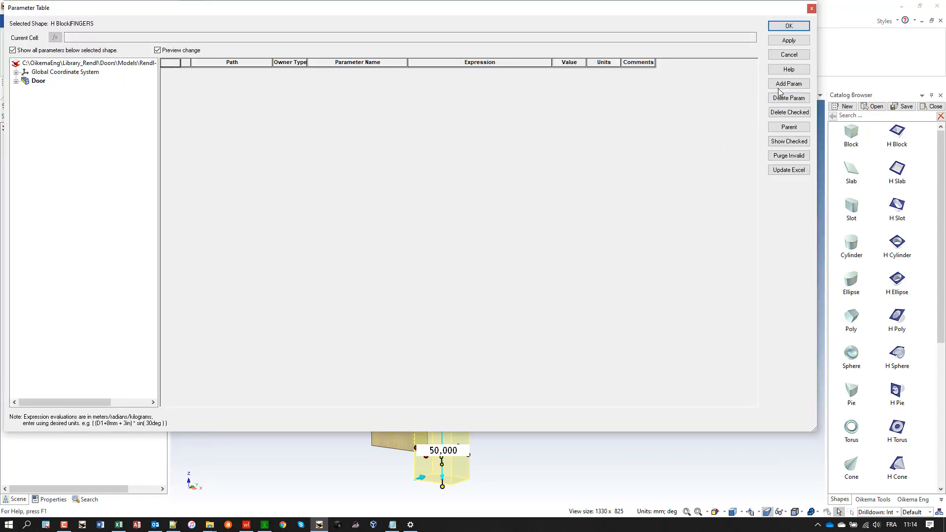
click(788, 83)
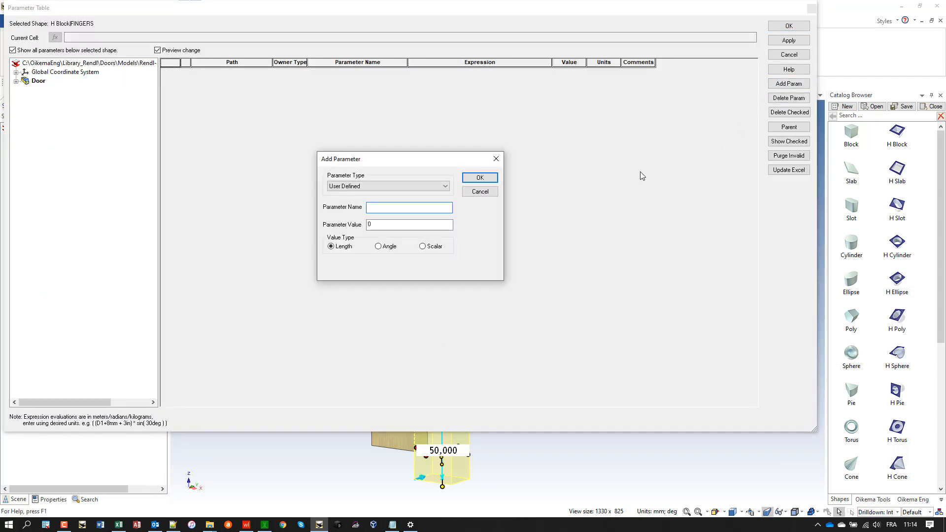
text(POCKETL)
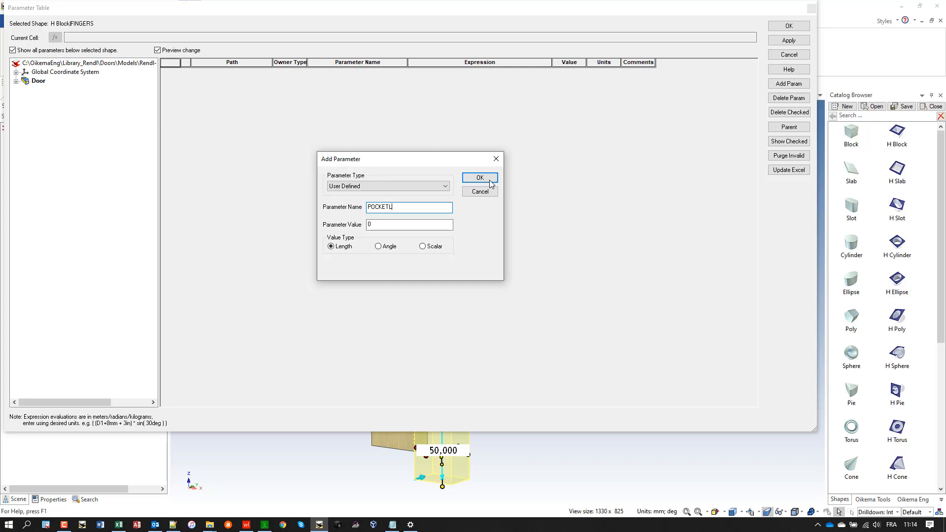
click(479, 177)
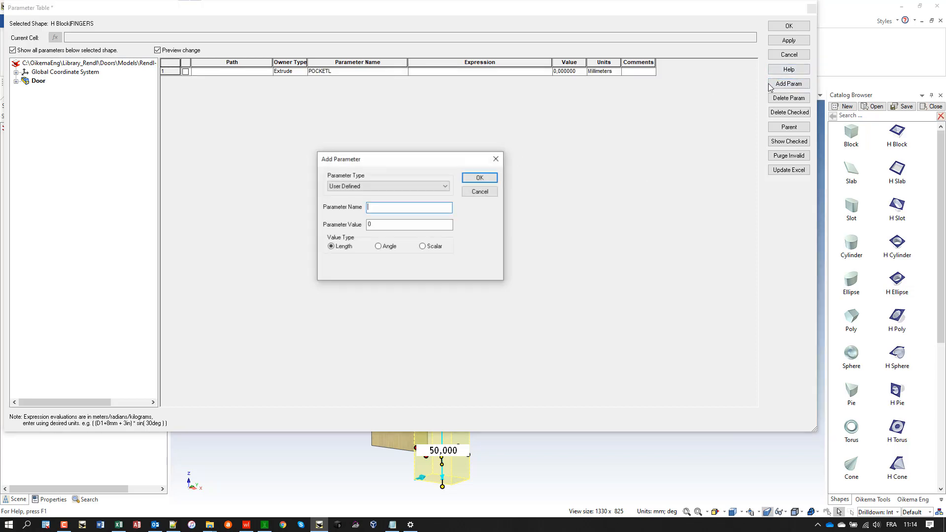
text(POCKETW)
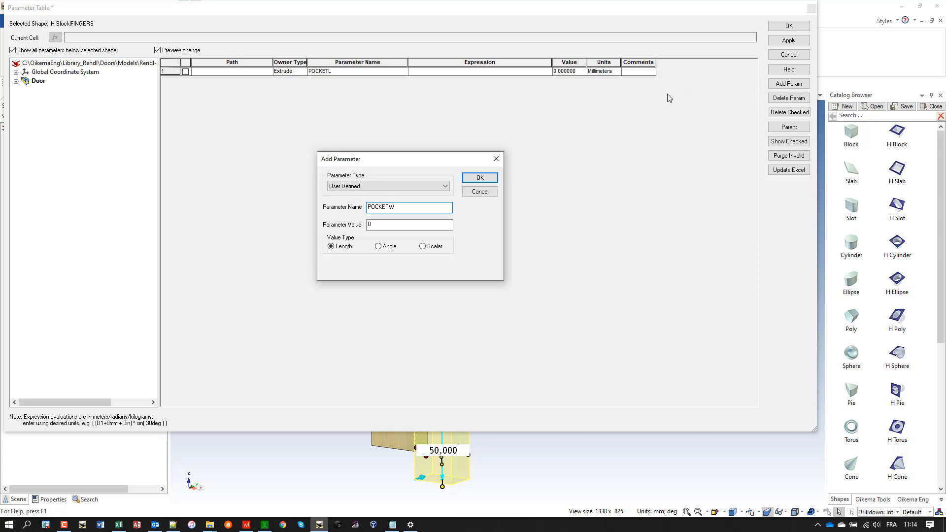
click(479, 177)
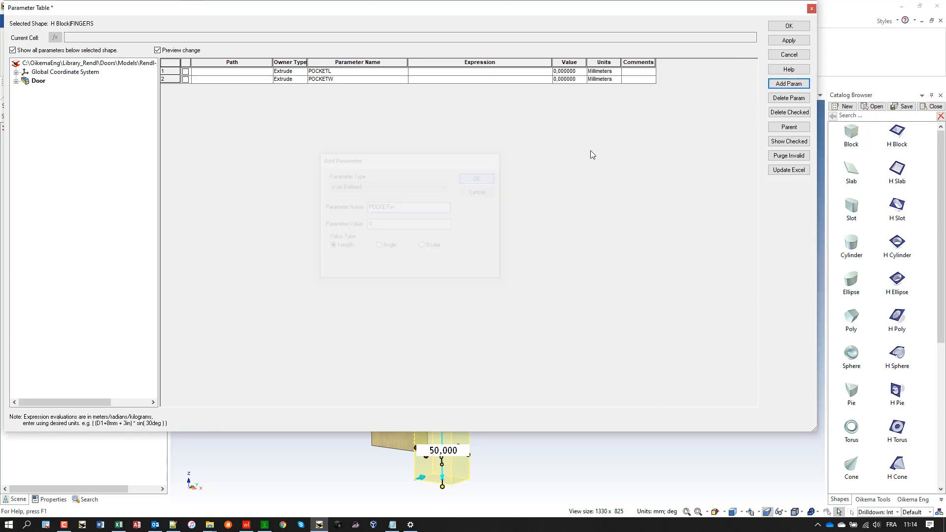
- Add further parameters POCKETH, POCKETPOSL and POCKETPOSH to the FINGERS block
click(788, 83)
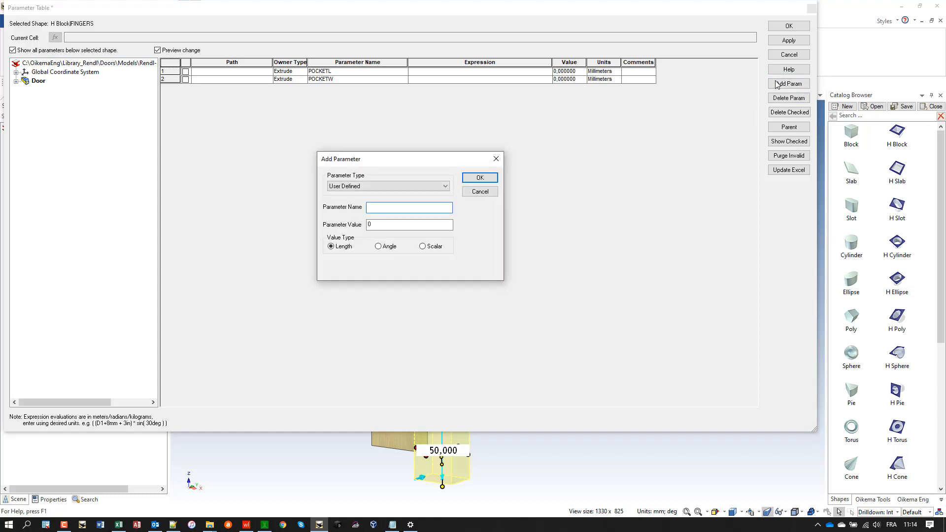
text(POCKET)
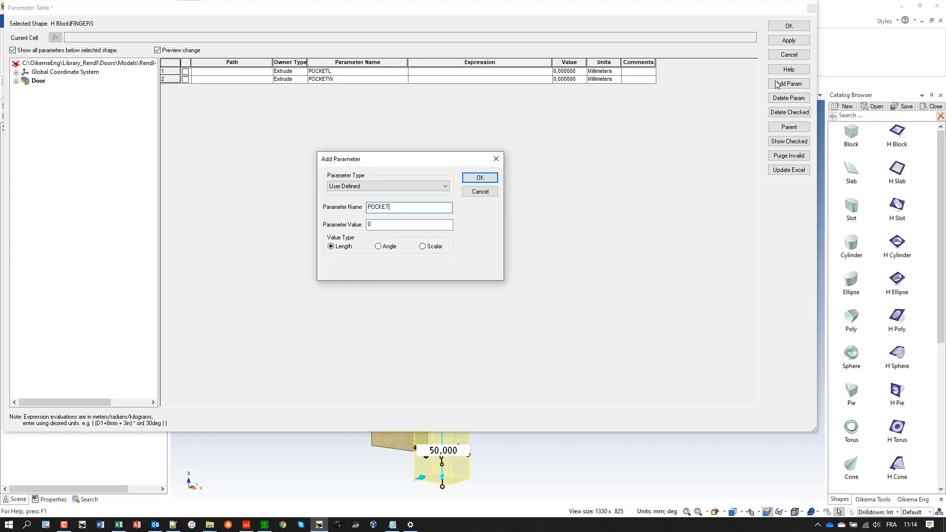
text(H)
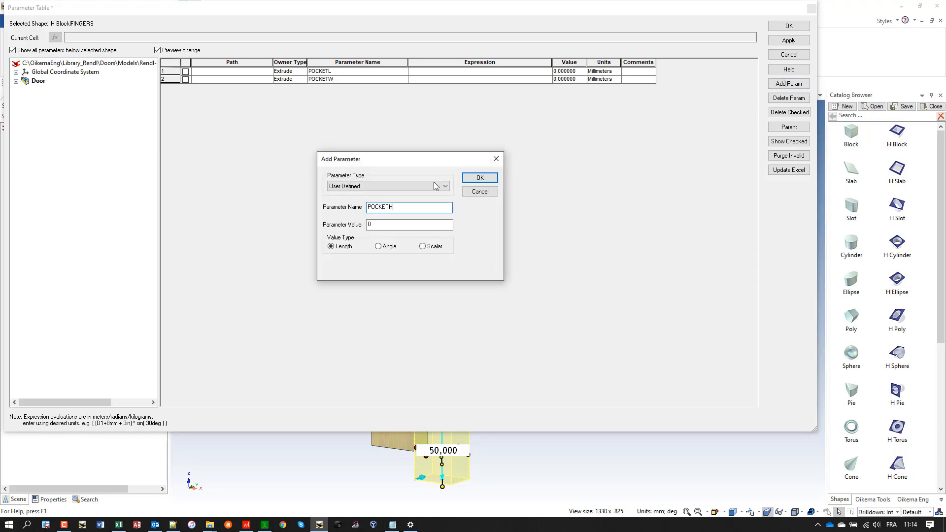
click(478, 177)
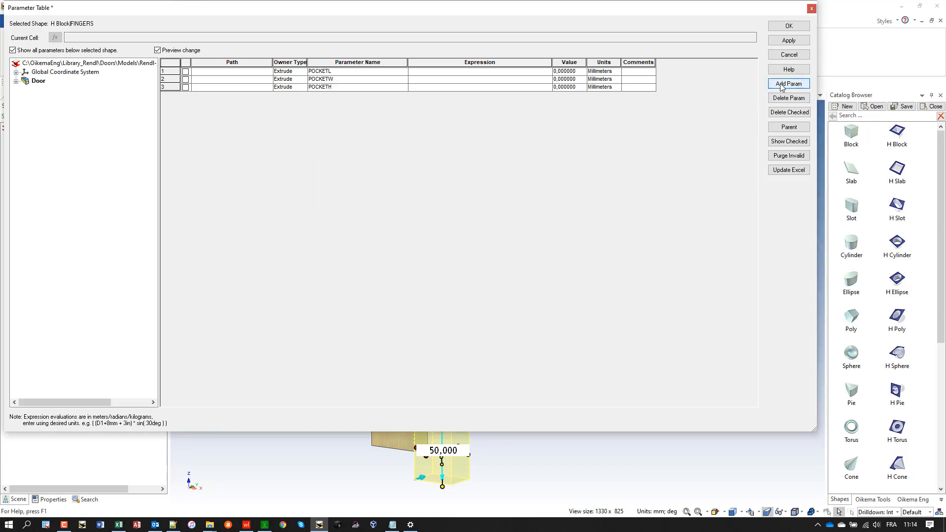
click(788, 83)
text(POCKETPOS)
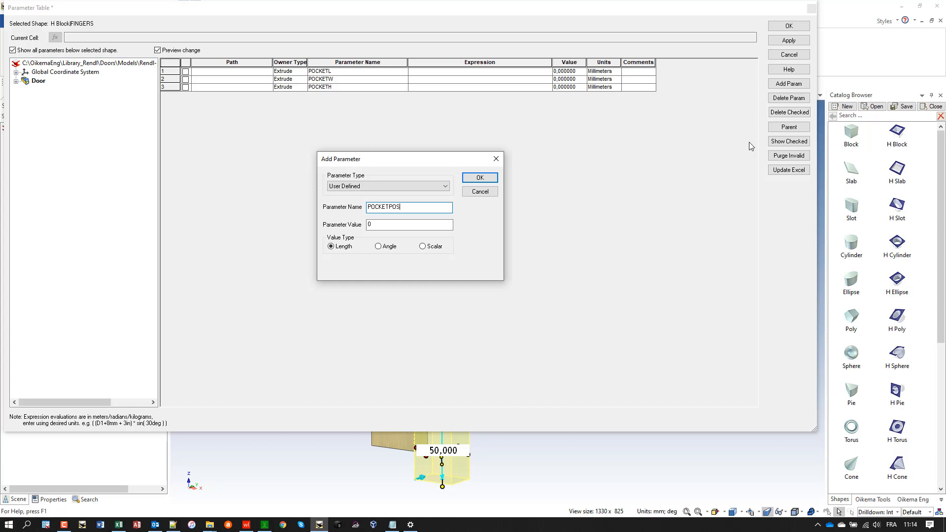
text(L)
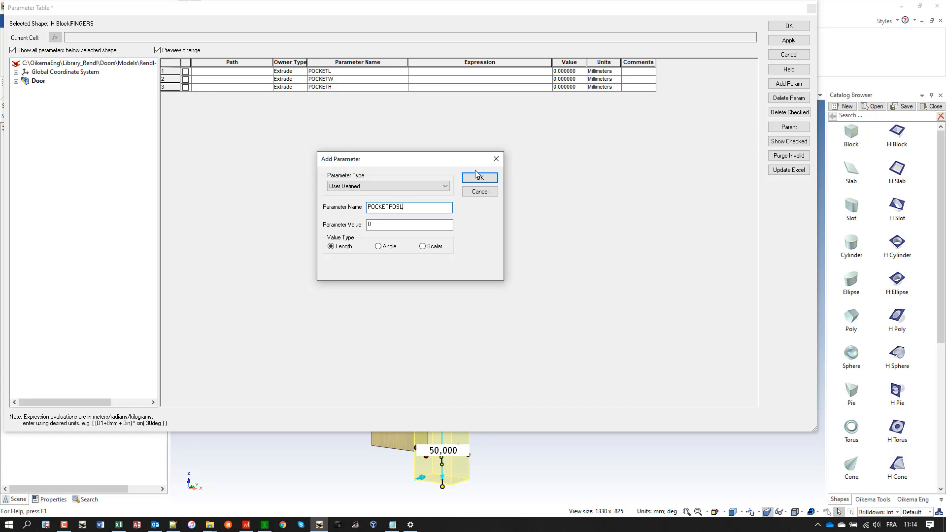
click(479, 176)
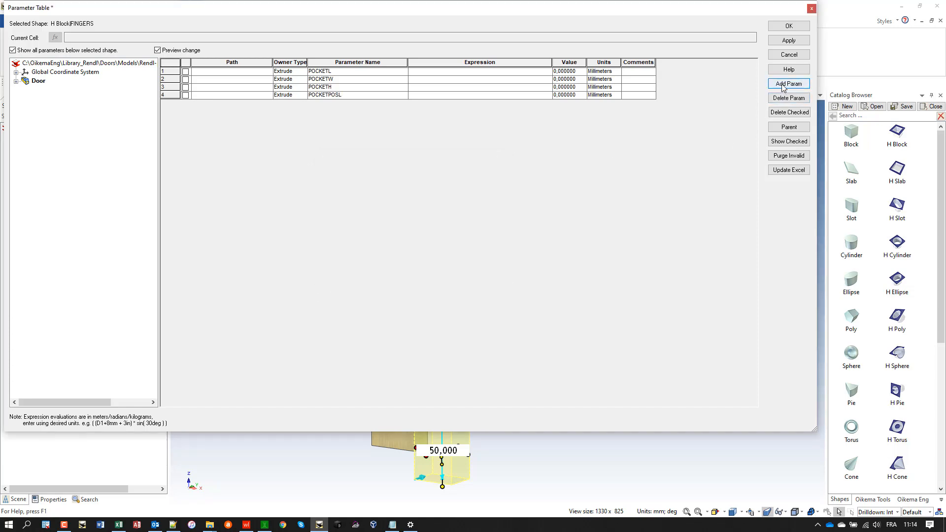
click(788, 83)
text(POCKETPOSH)
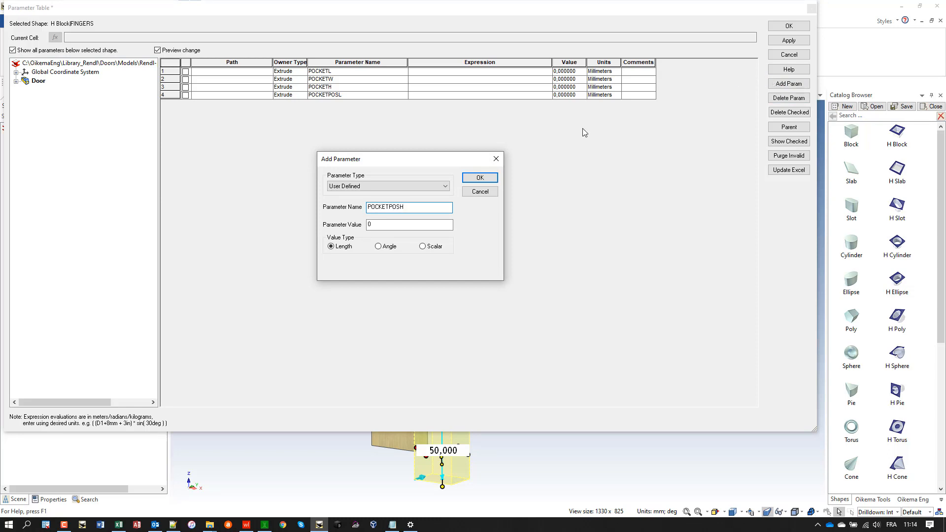
click(479, 178)
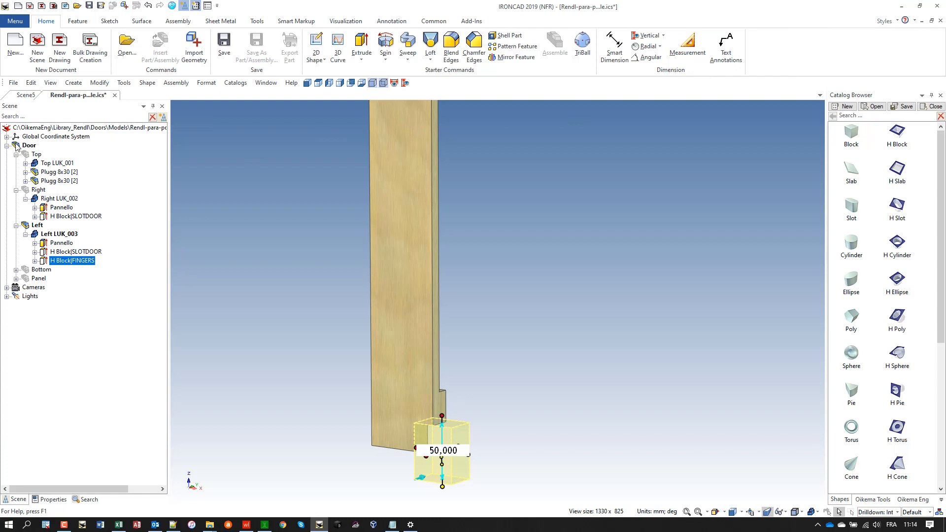
- In the Door's parameter table, link POCKETW_2 to PocketW_1 and POCKETL_2 to PocketL_1
click(28, 145)
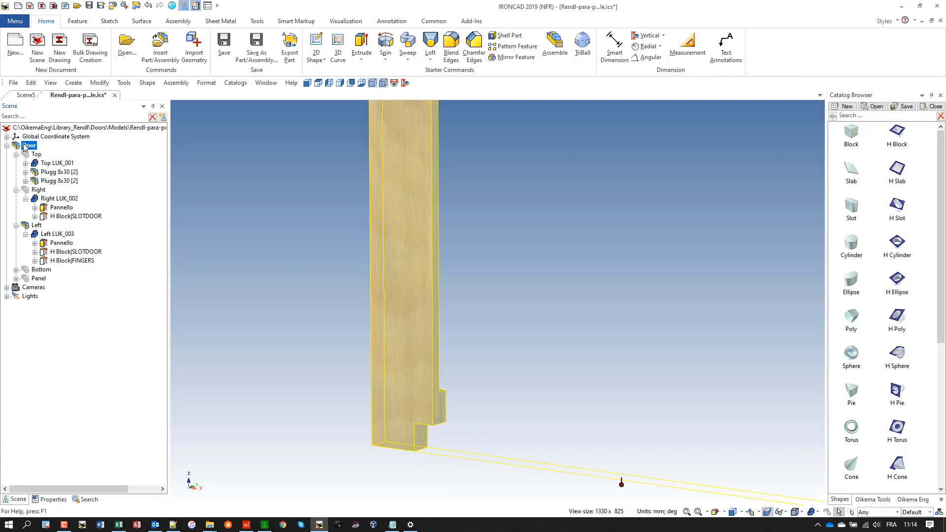
right_click(29, 146)
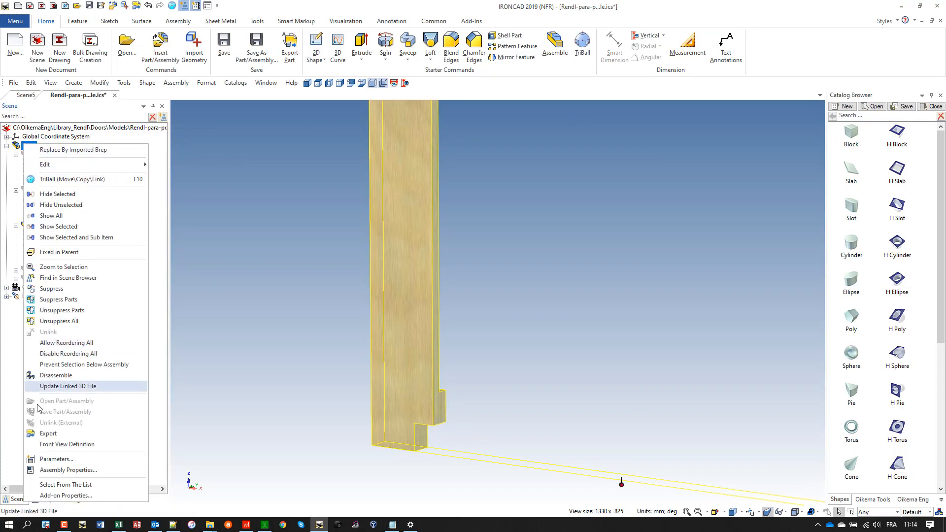
click(55, 459)
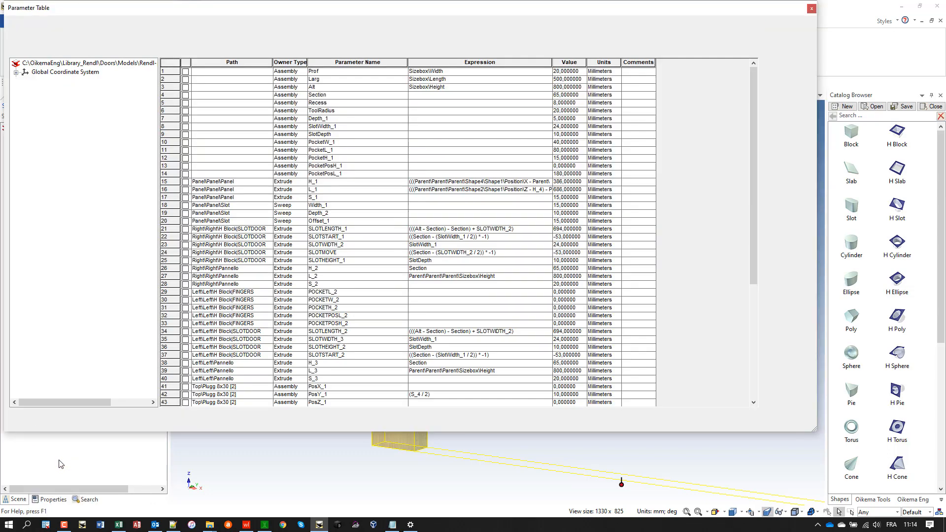
click(37, 80)
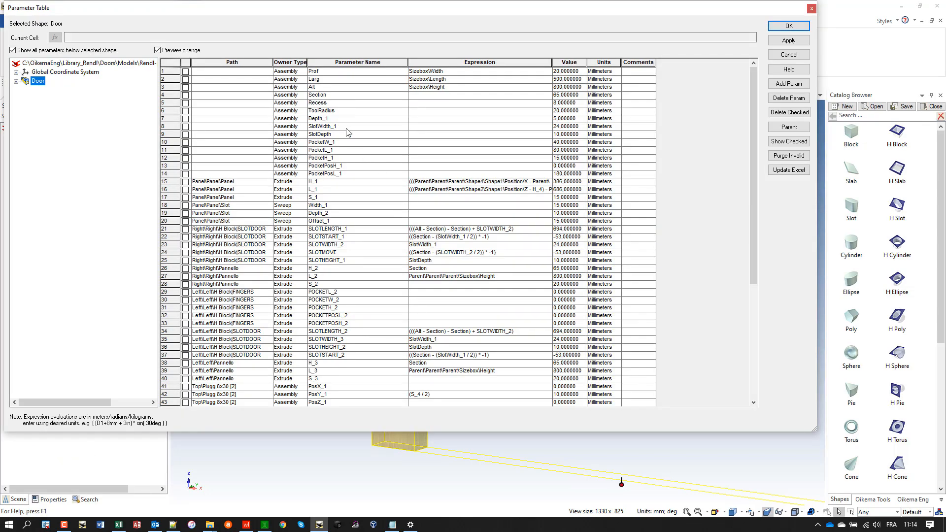
scroll(down, 3)
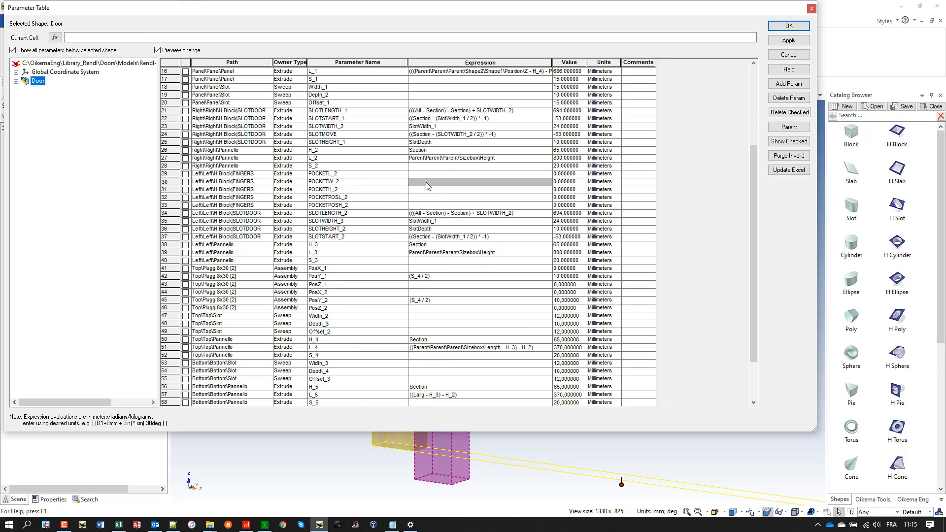
text(PocketW_1)
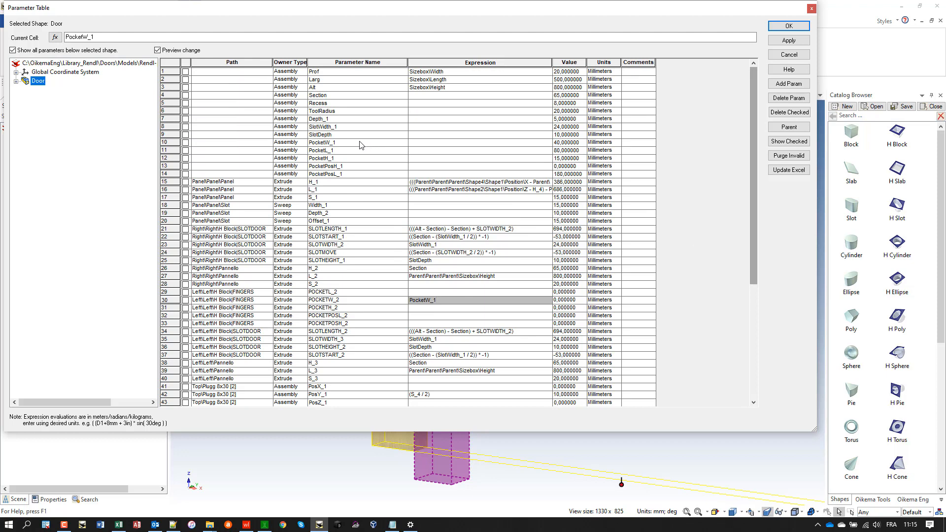
click(323, 150)
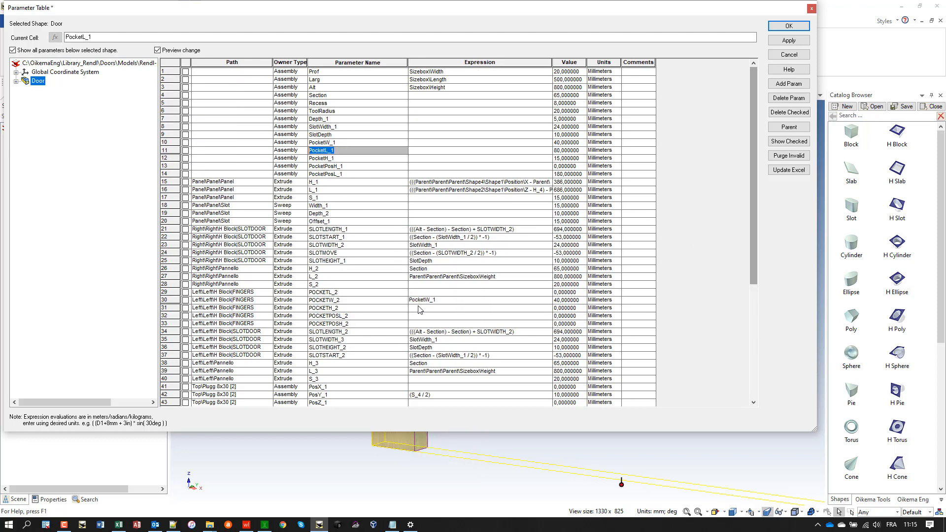
click(480, 292)
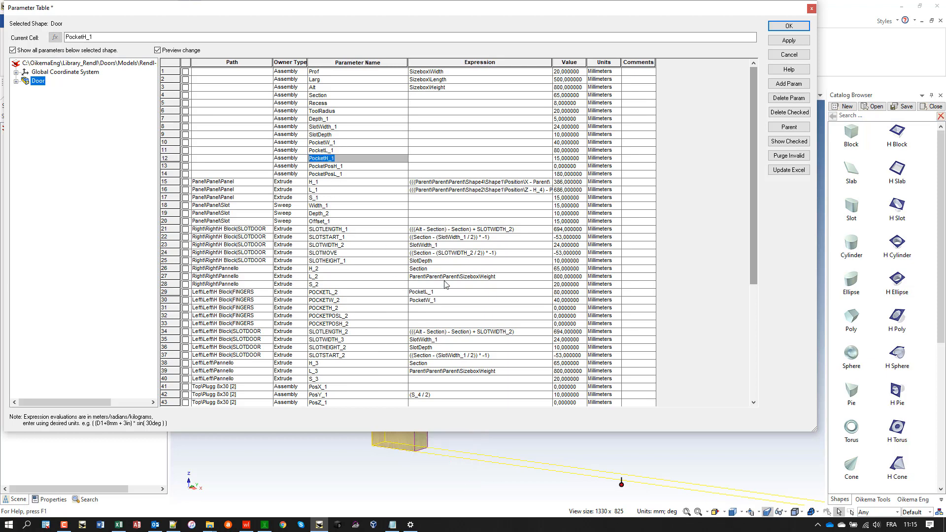
- Link POCKETH_2, POCKETPOSL_2 and POCKETPOSH_2 to PocketH_1, PocketPosL_1 and PocketPosH_1, then accept
click(480, 307)
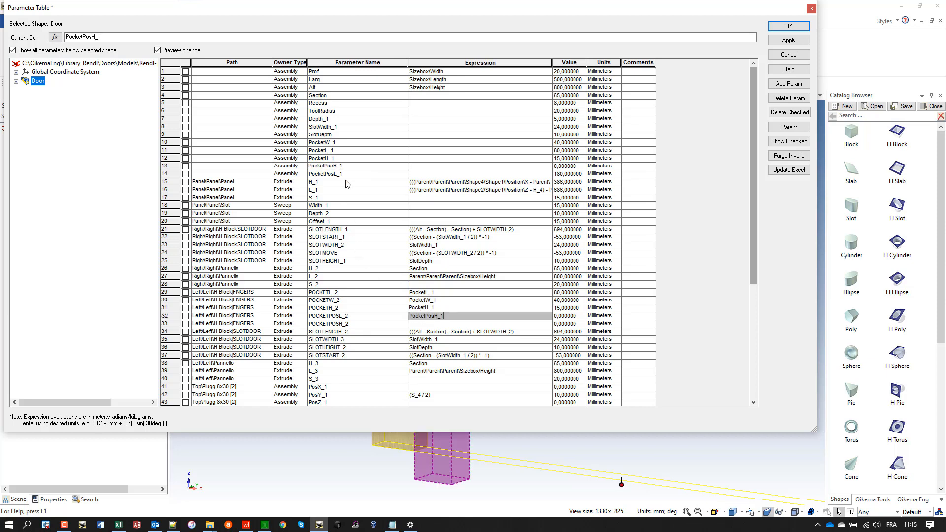
click(324, 173)
text(PocketPosH_1)
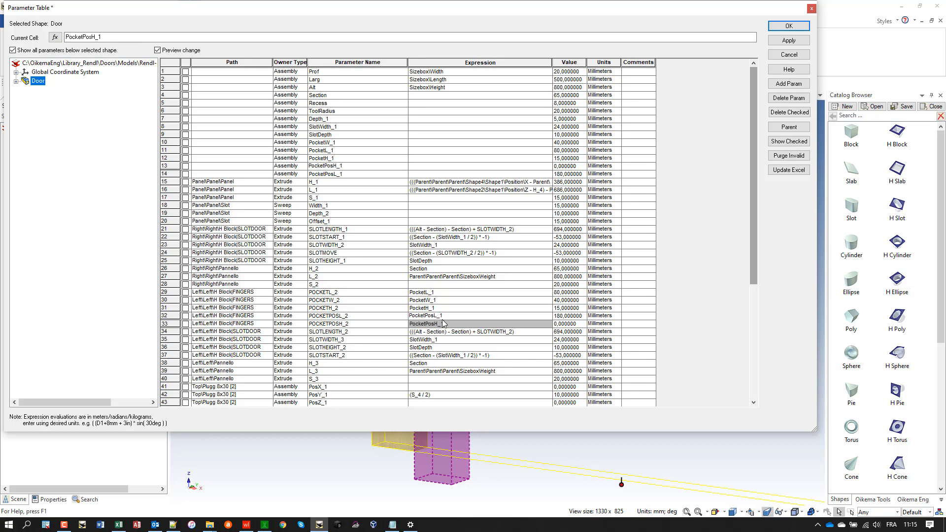
click(788, 39)
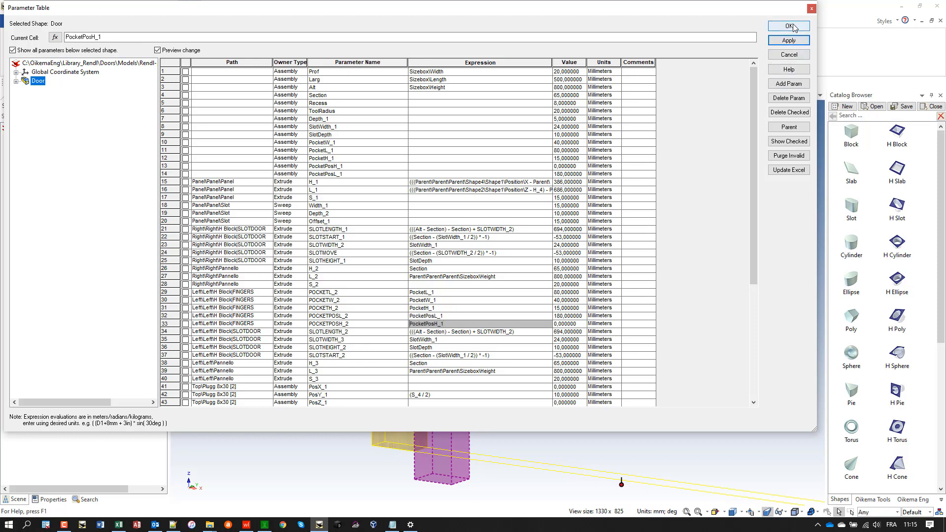
click(788, 26)
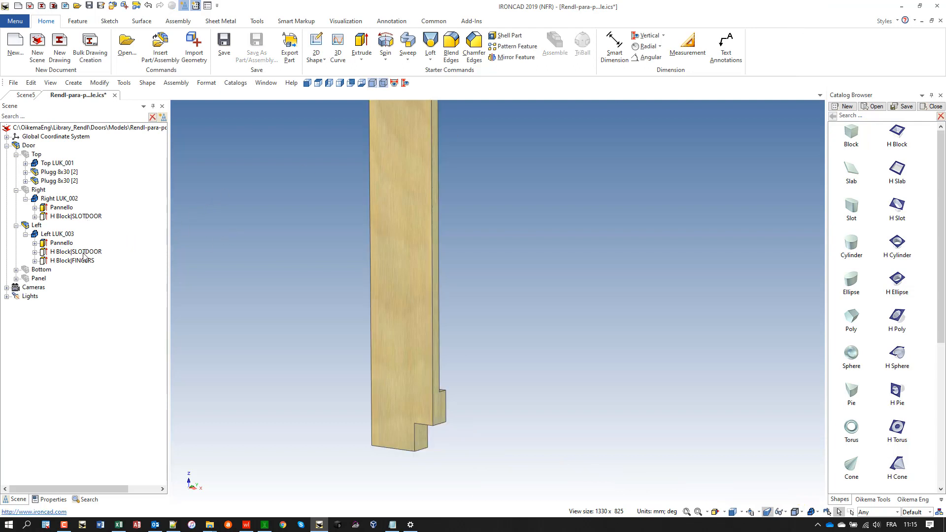
- Set the FINGERS block's sizebox formulas to POCKETL, POCKETW and POCKETH and apply them
right_click(74, 260)
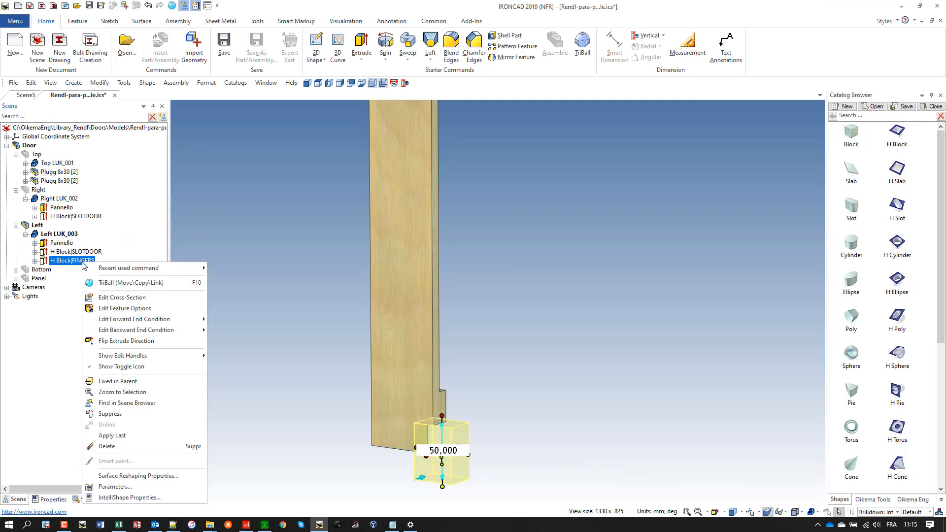
mouse_move(128, 496)
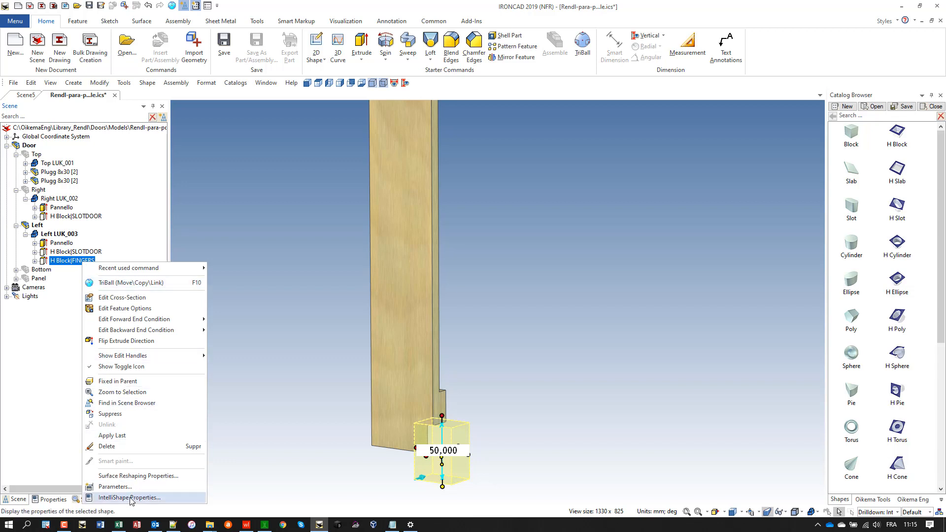
click(128, 496)
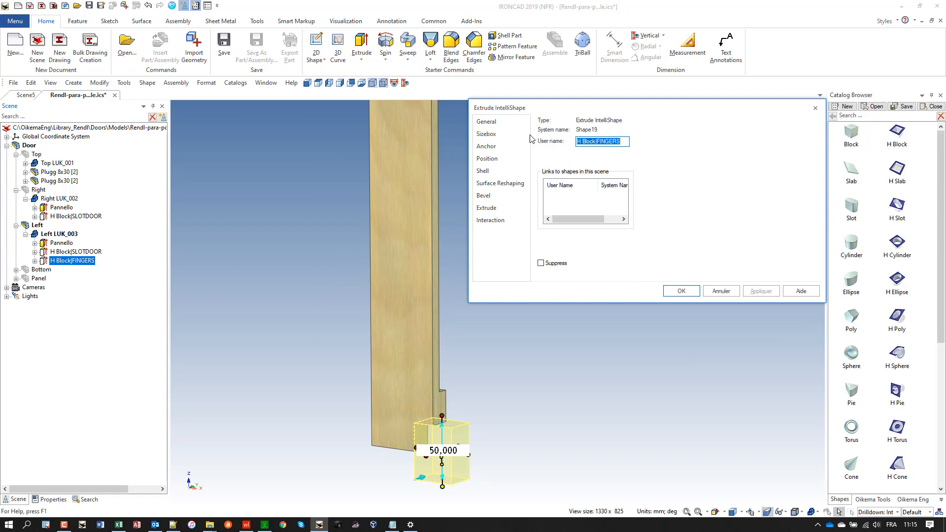
click(486, 134)
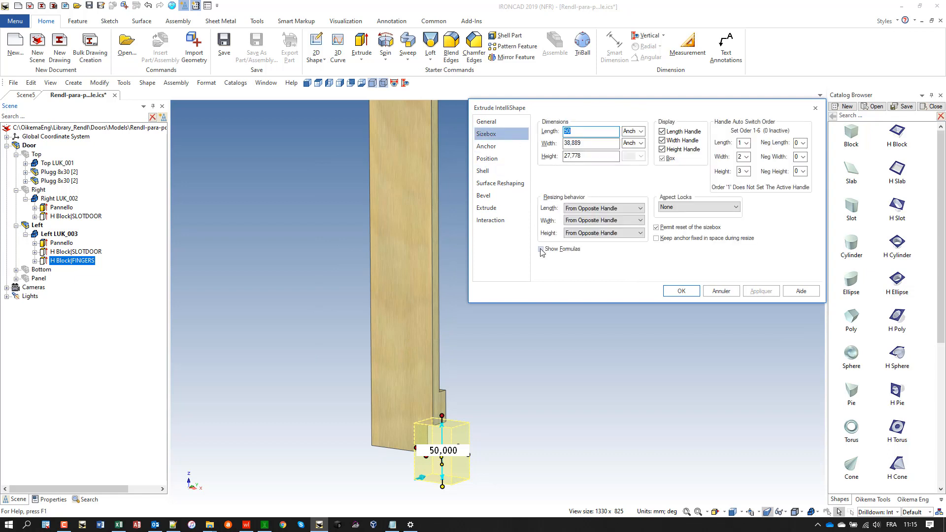
click(541, 250)
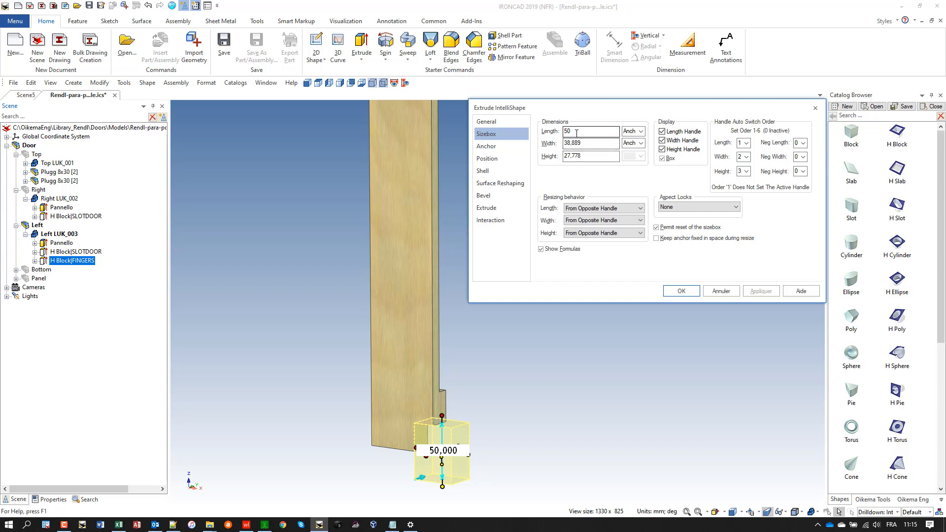
text(POCK)
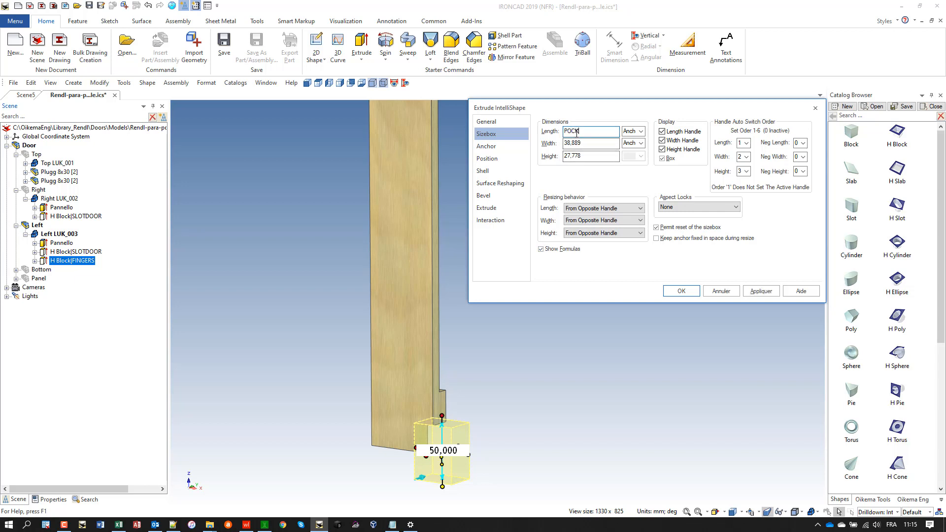
text(ETL)
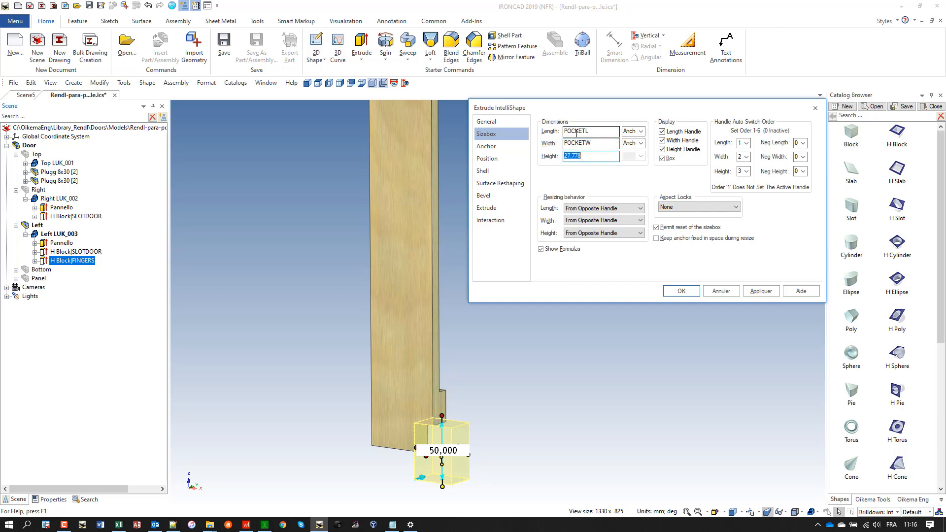
text(POCKETI)
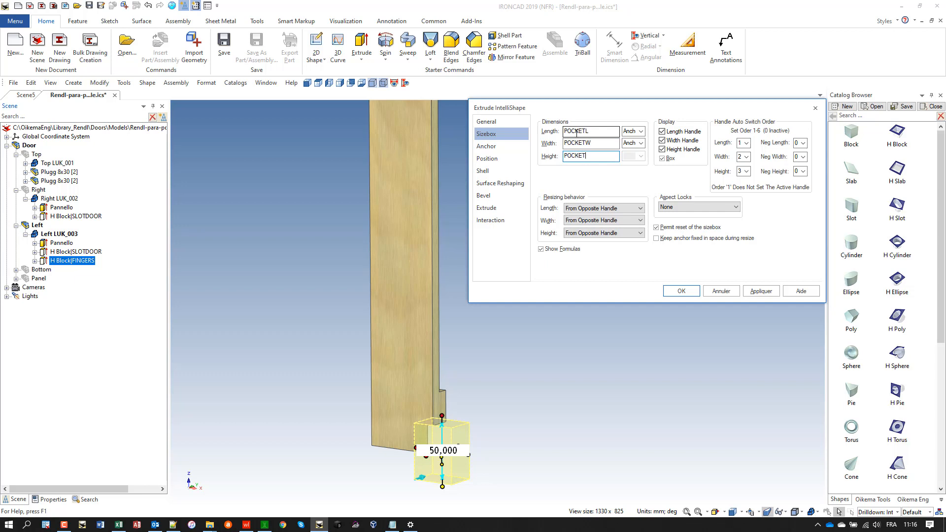
text(POCKETH)
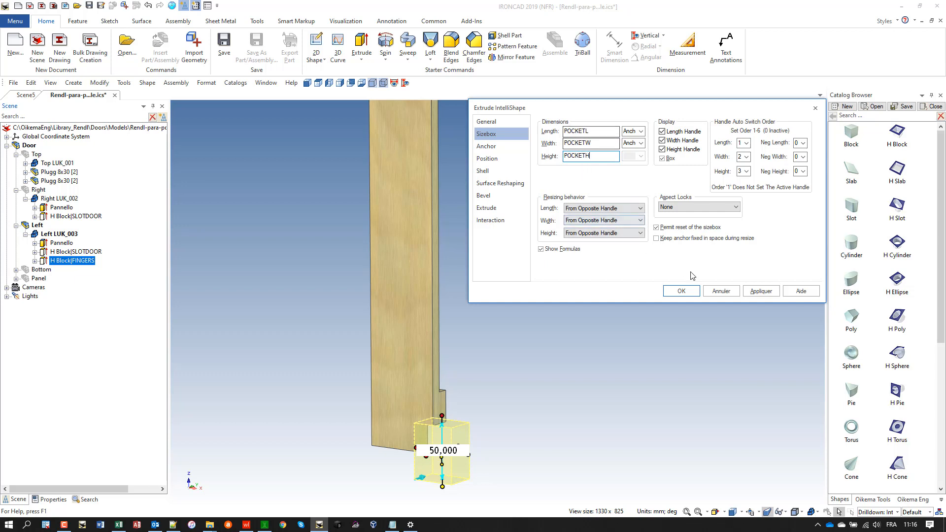
click(680, 291)
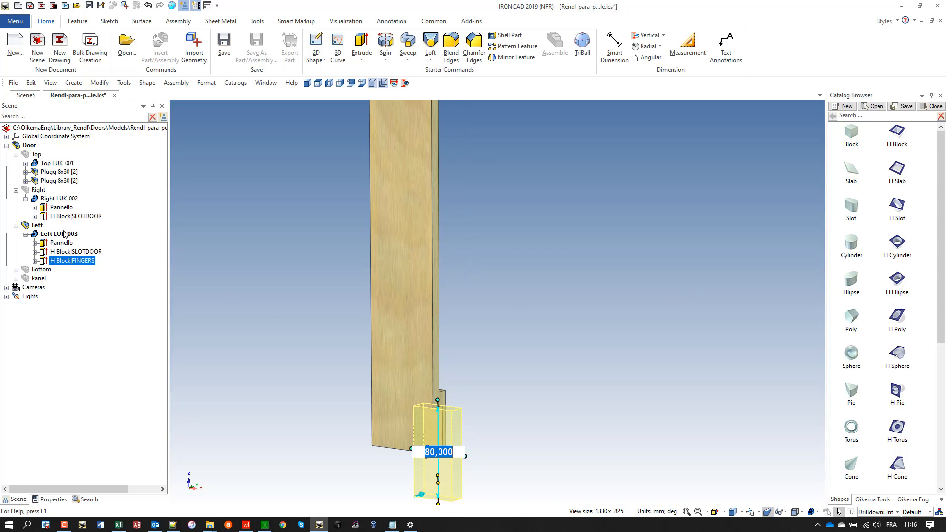
- Enter POCKETPOSL and POCKETPOSH as the FINGERS block's anchor distance formulas
right_click(71, 260)
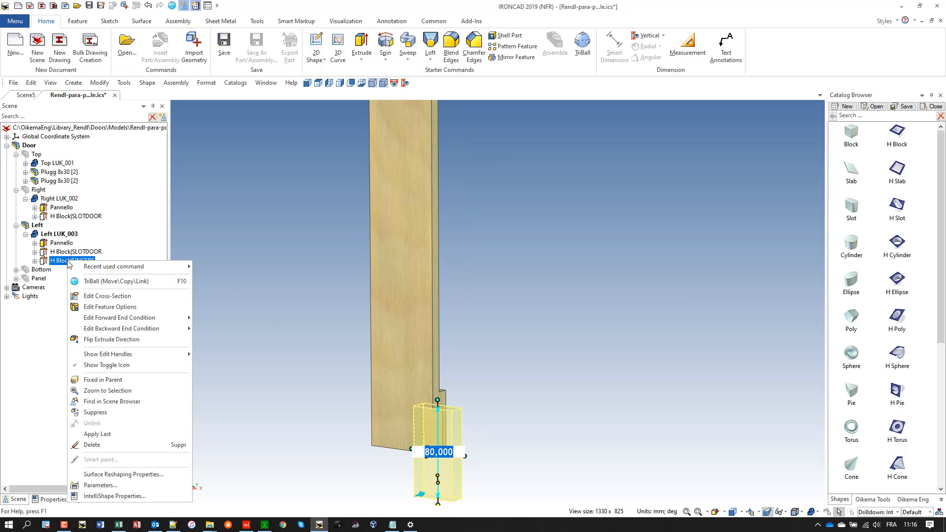
mouse_move(115, 495)
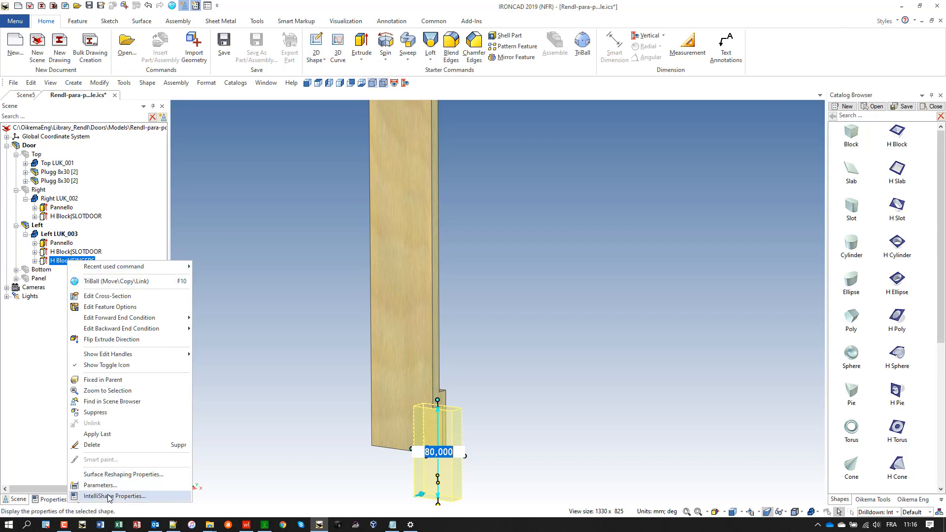
click(115, 495)
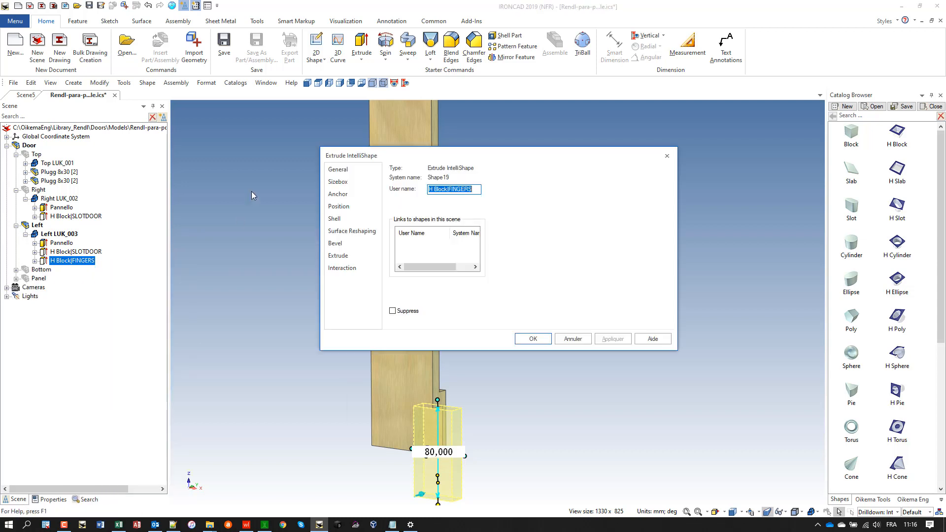
mouse_move(504, 157)
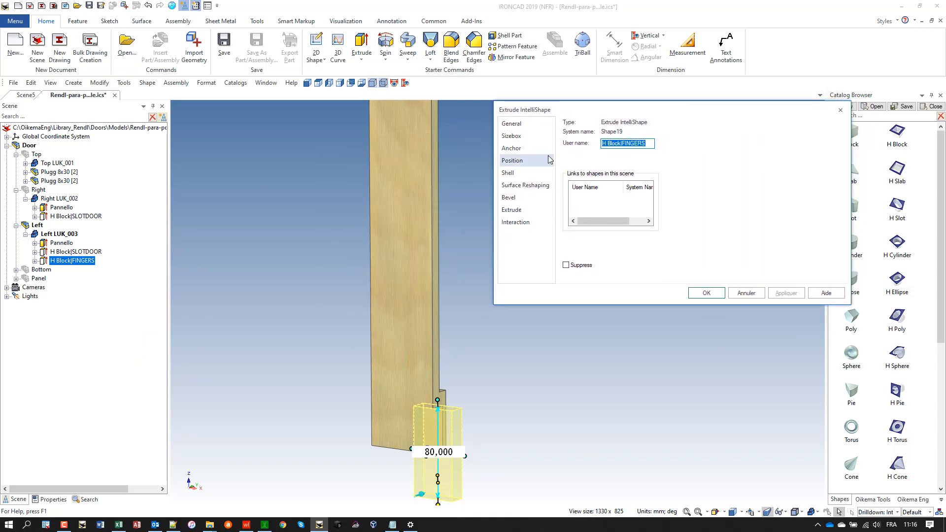
click(511, 149)
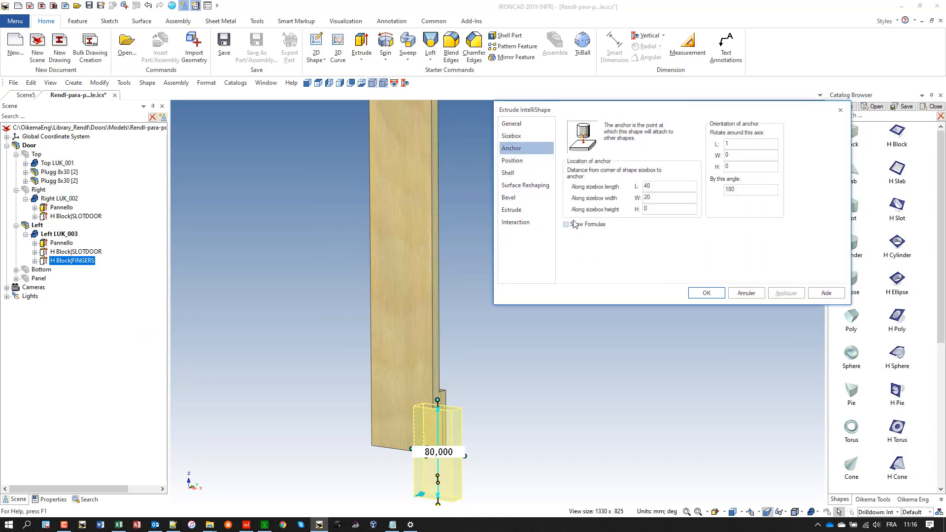
click(566, 224)
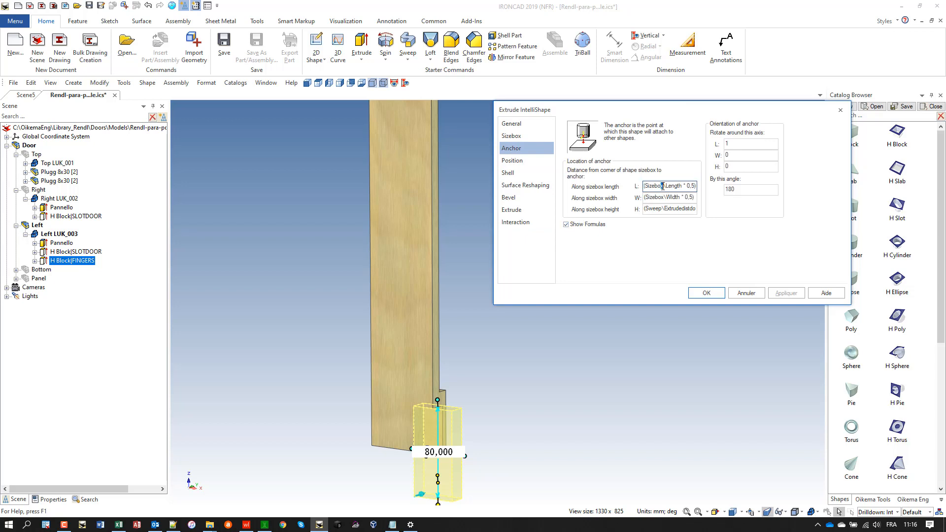
text(POC)
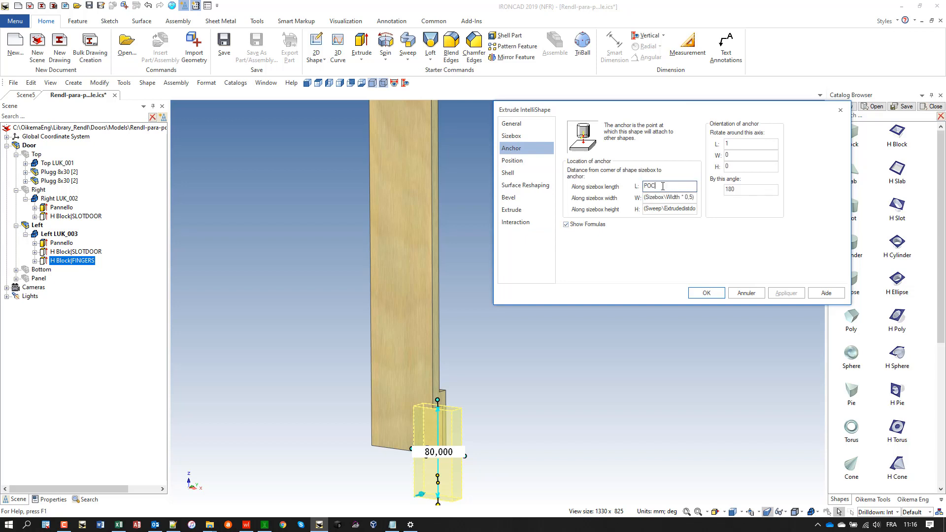
text(CKETPO)
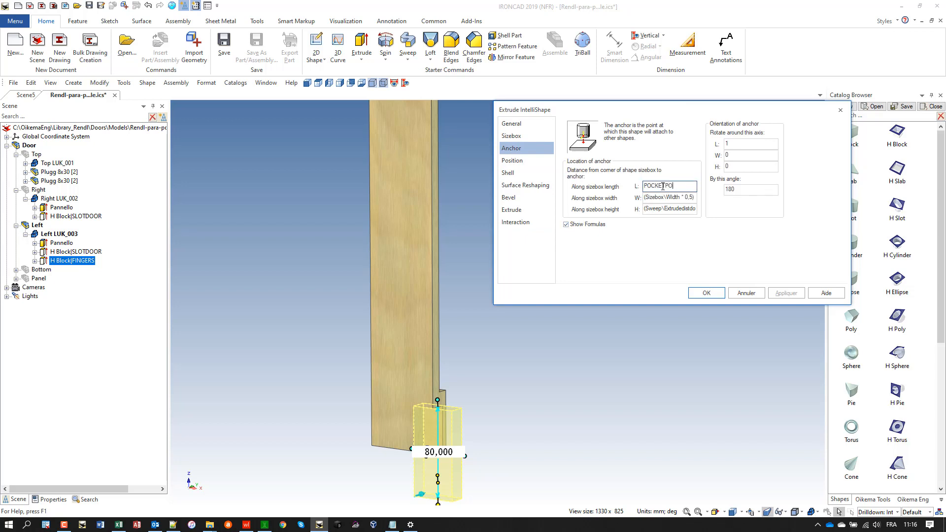
text(SL)
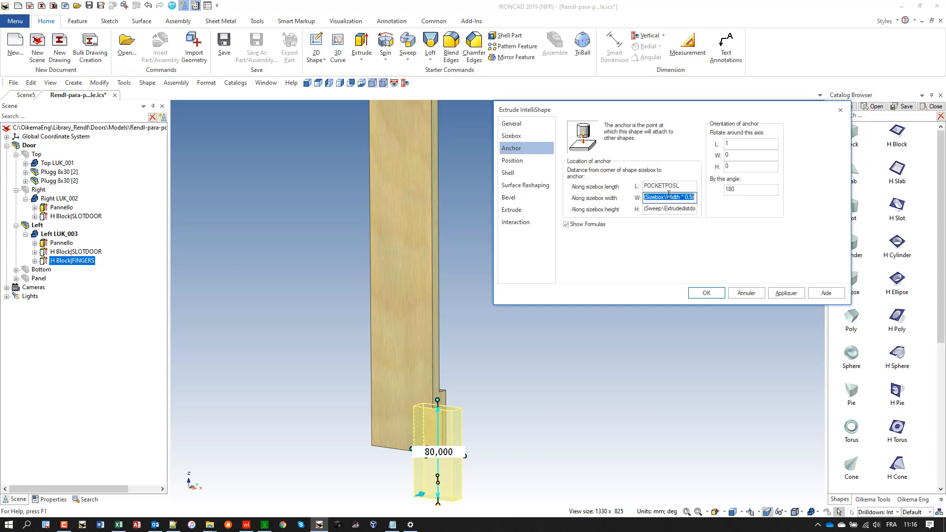
text(POCKE)
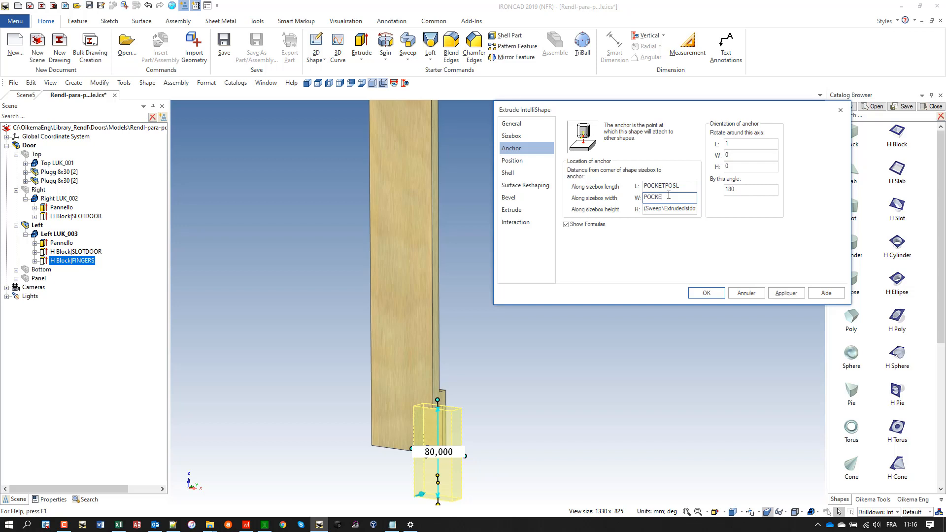
text(POCKETPOSH)
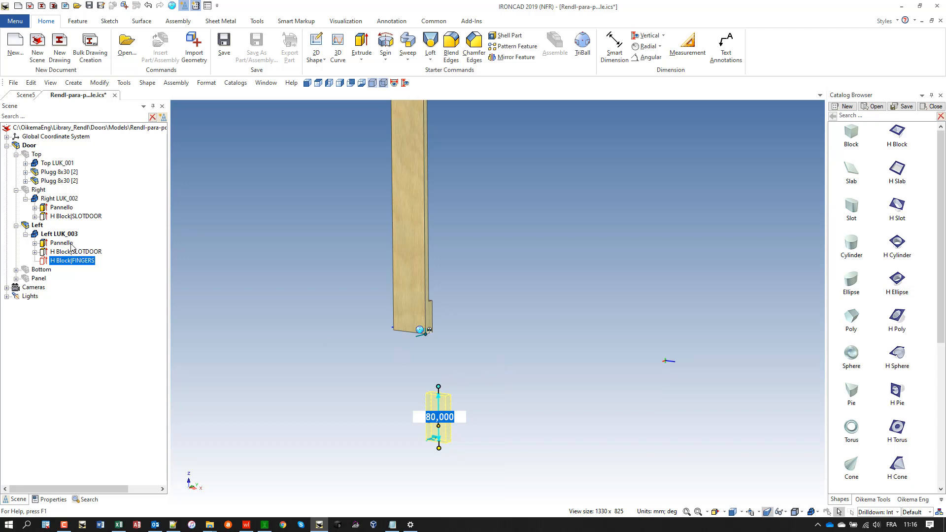
- Reopen the FINGERS anchor page with formulas shown and confirm POCKETPOSL/POCKETPOSH
right_click(71, 260)
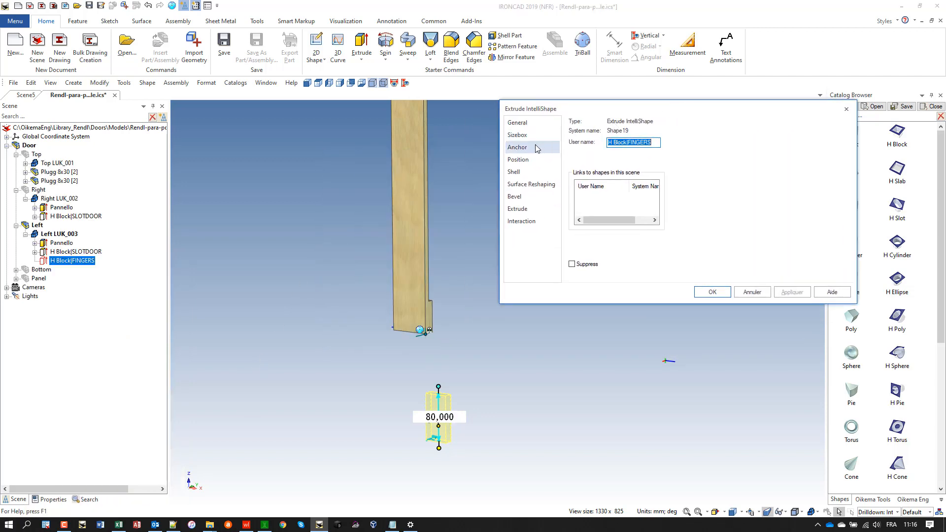
click(518, 146)
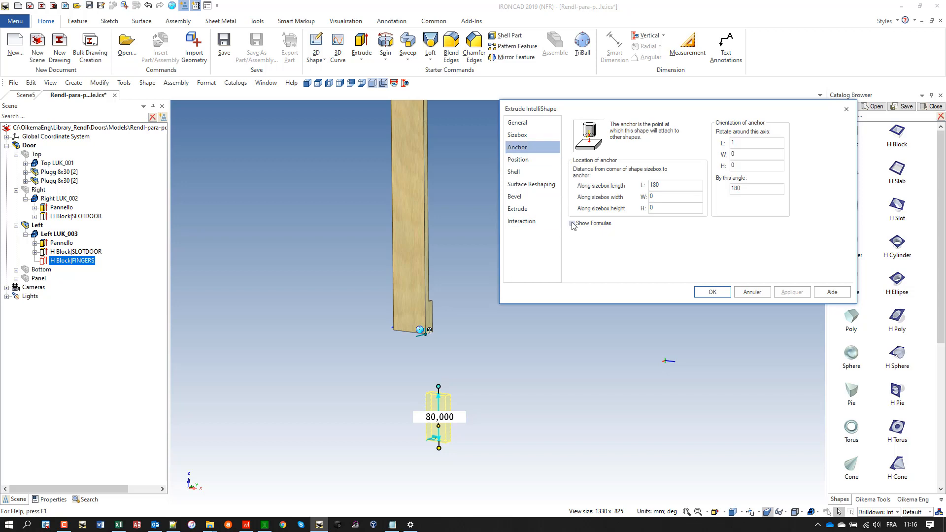
click(572, 224)
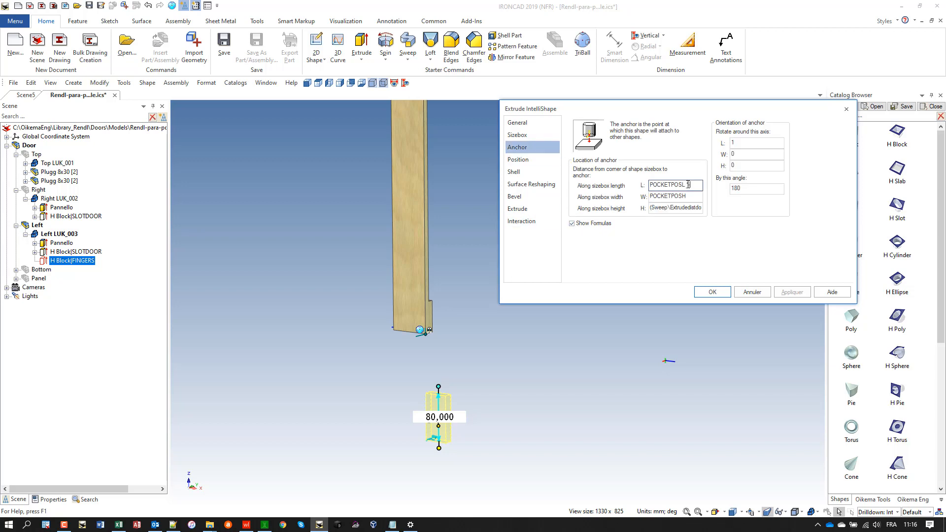
click(711, 292)
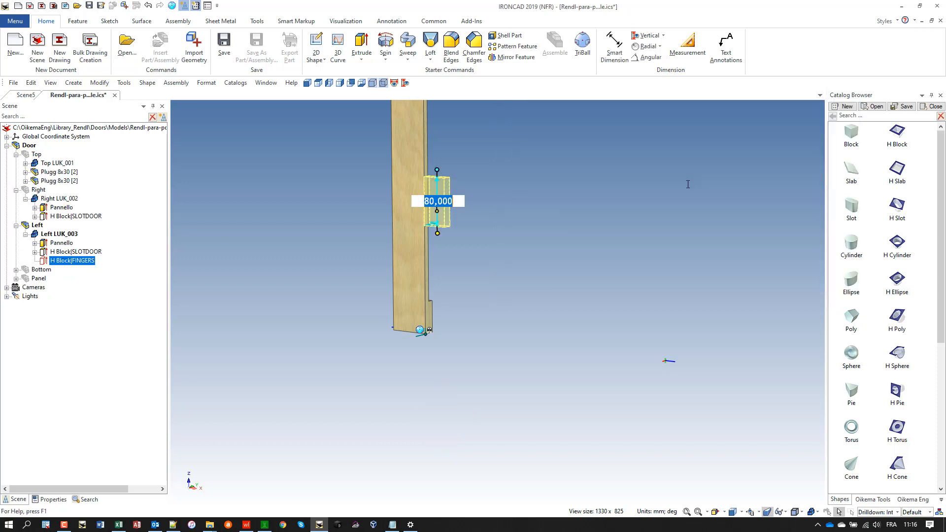
mouse_move(312, 254)
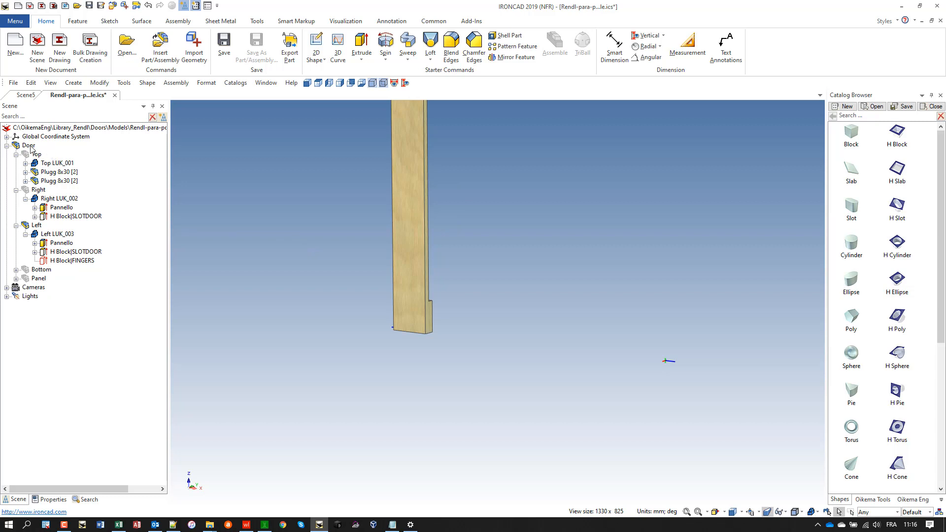
- In the Door's parameter table, set POCKETPOSL_2 to (Alt - PocketPosL_1), giving 620, and accept
right_click(658, 355)
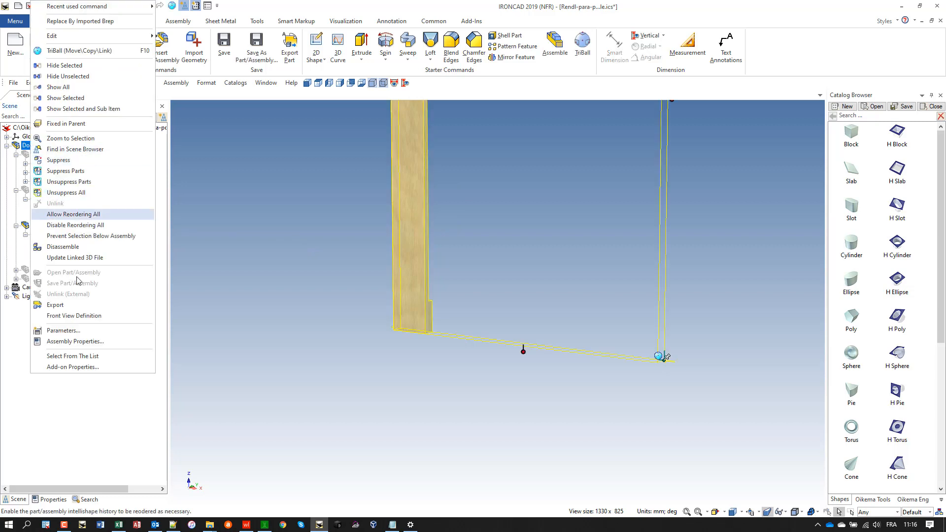
mouse_move(85, 356)
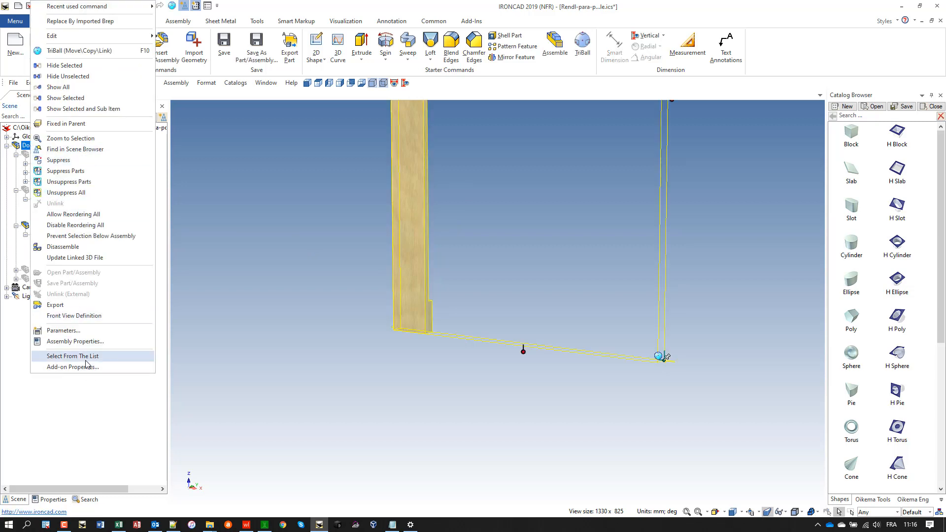
click(63, 330)
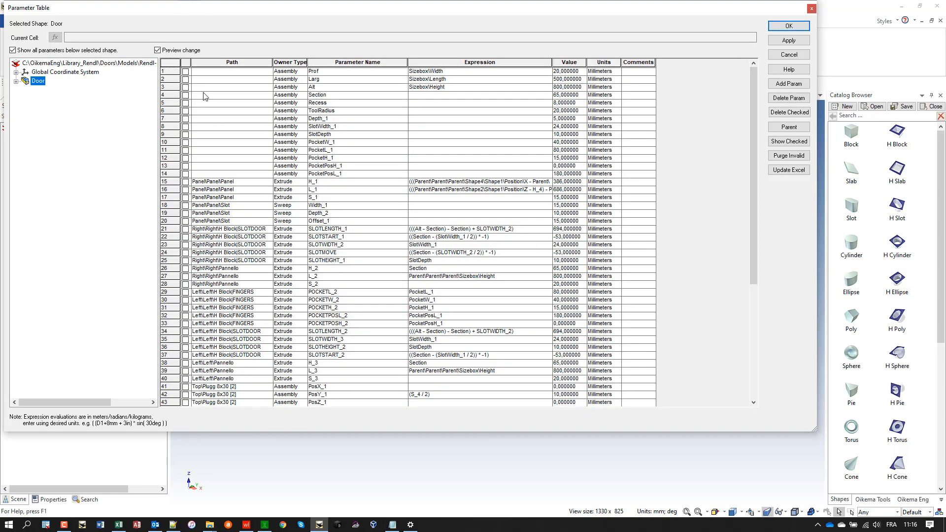
mouse_move(326, 265)
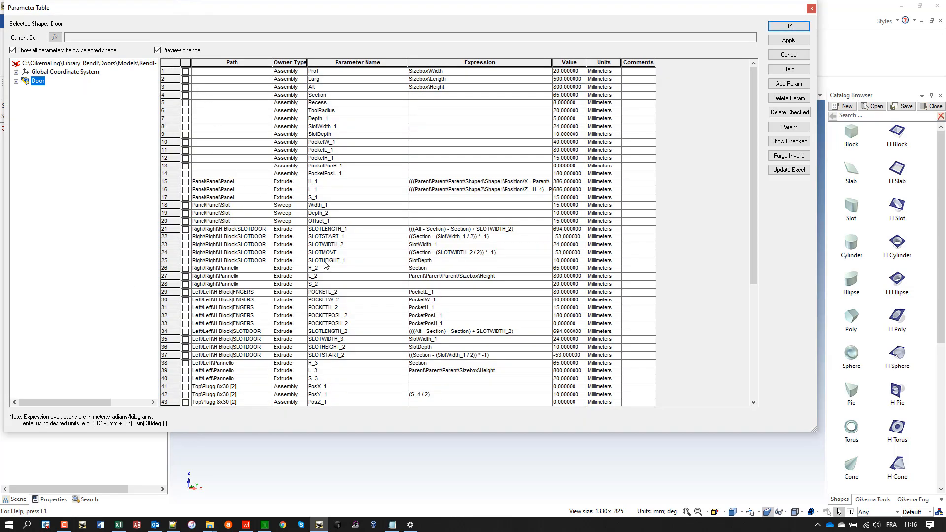
mouse_move(347, 318)
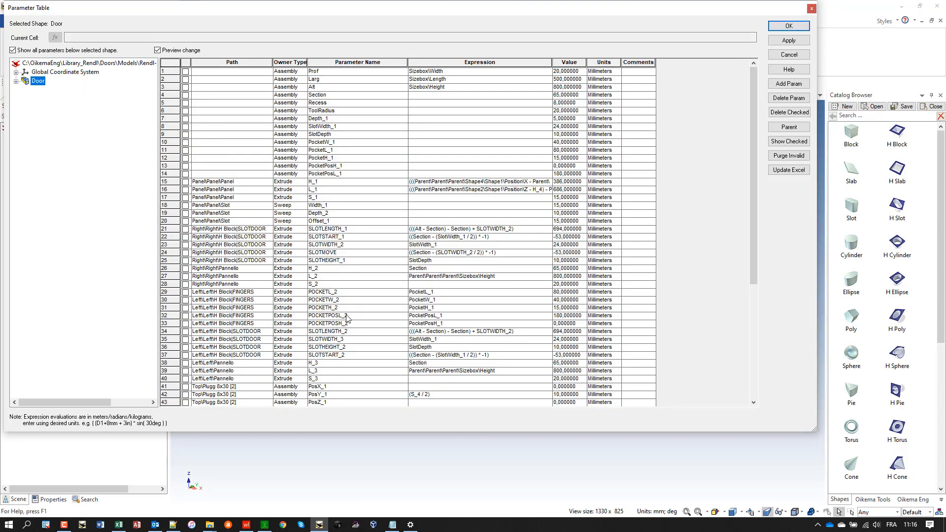
mouse_move(358, 318)
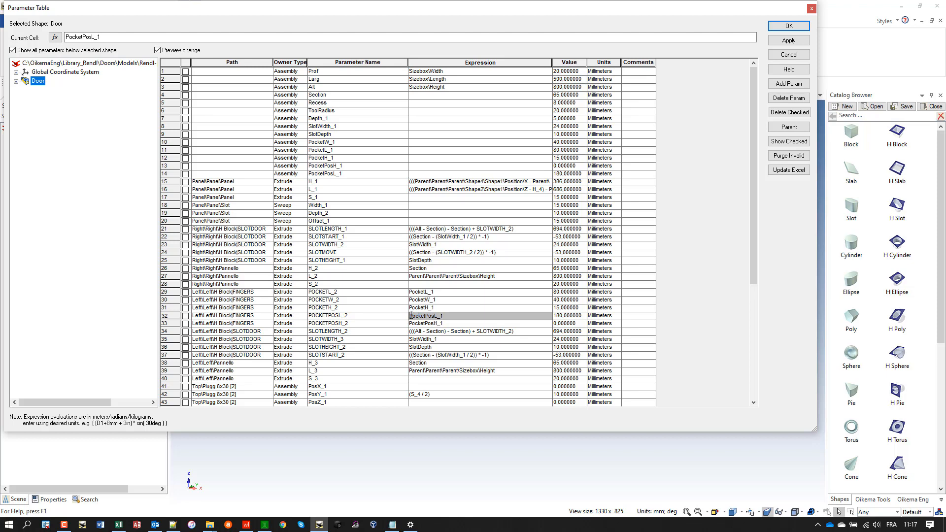
text(aLT)
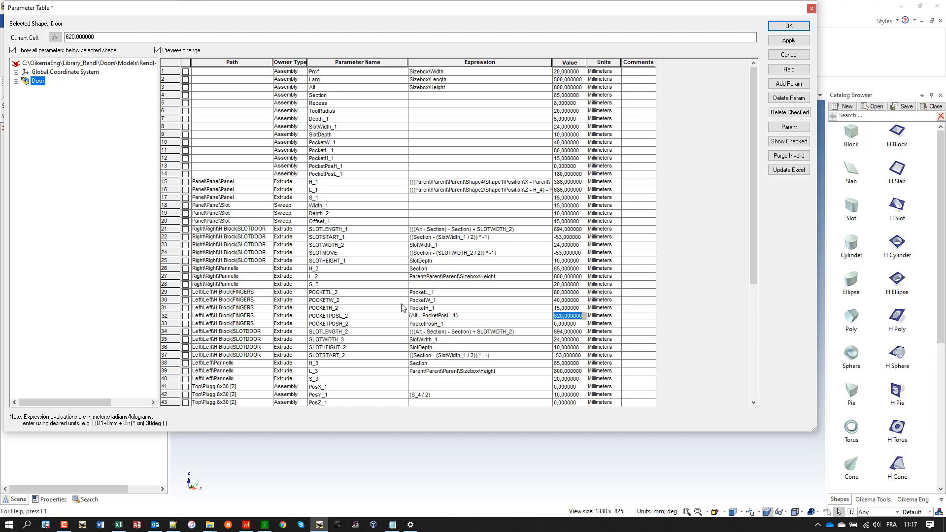
click(788, 25)
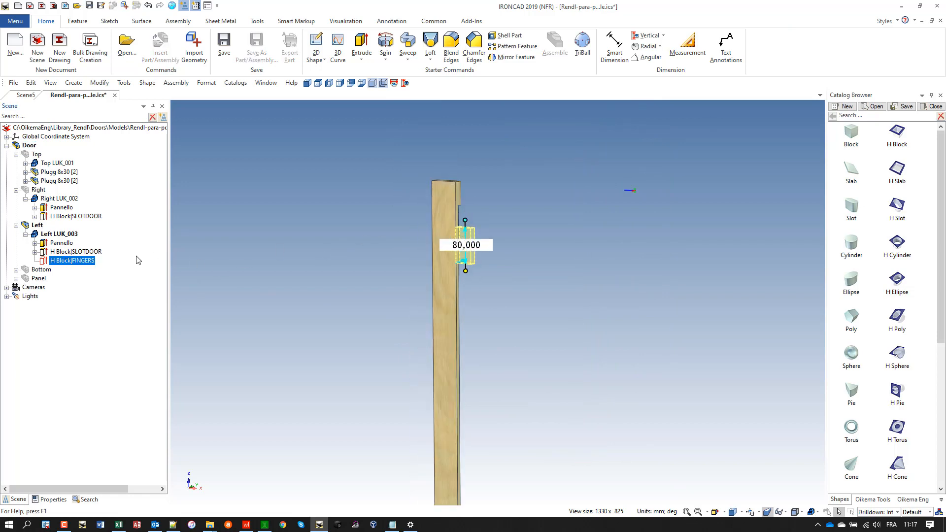
- View the FINGERS anchor page (−620 along length) and close the Notepad scratch note without saving
right_click(72, 260)
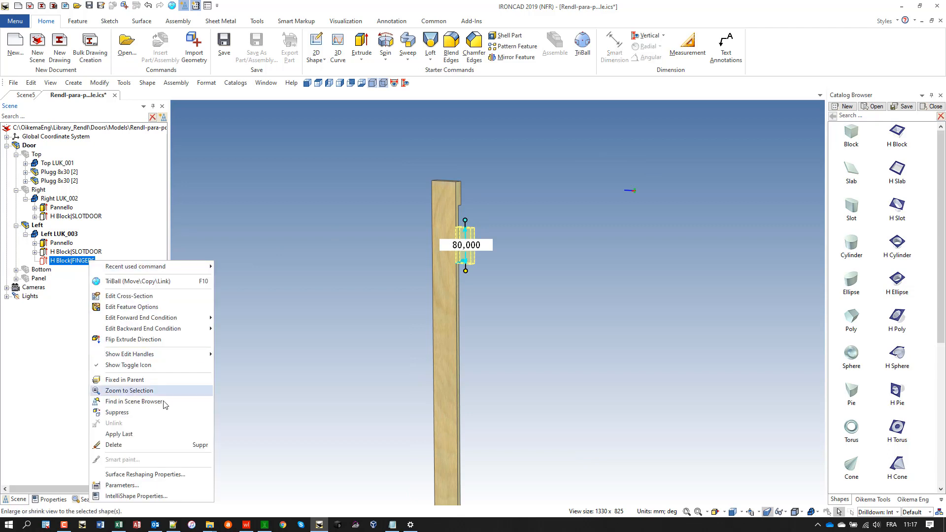
mouse_move(122, 485)
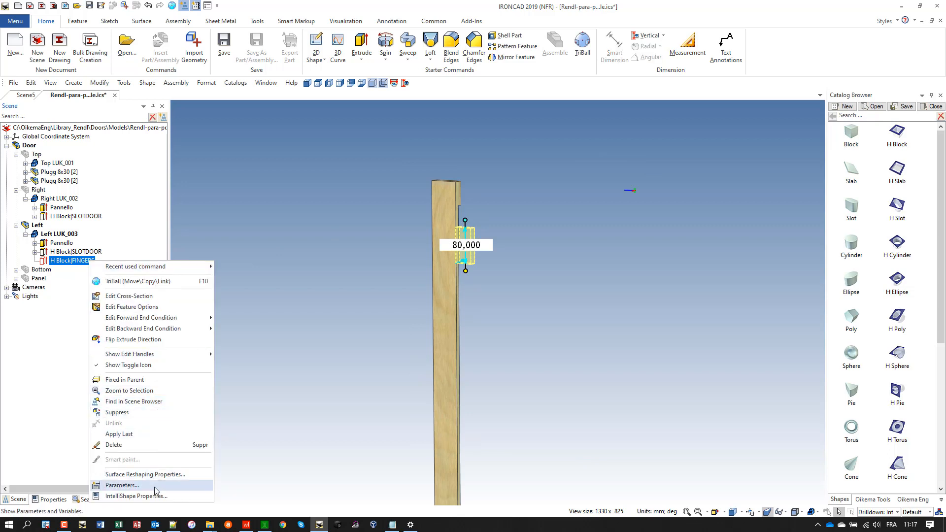
click(139, 496)
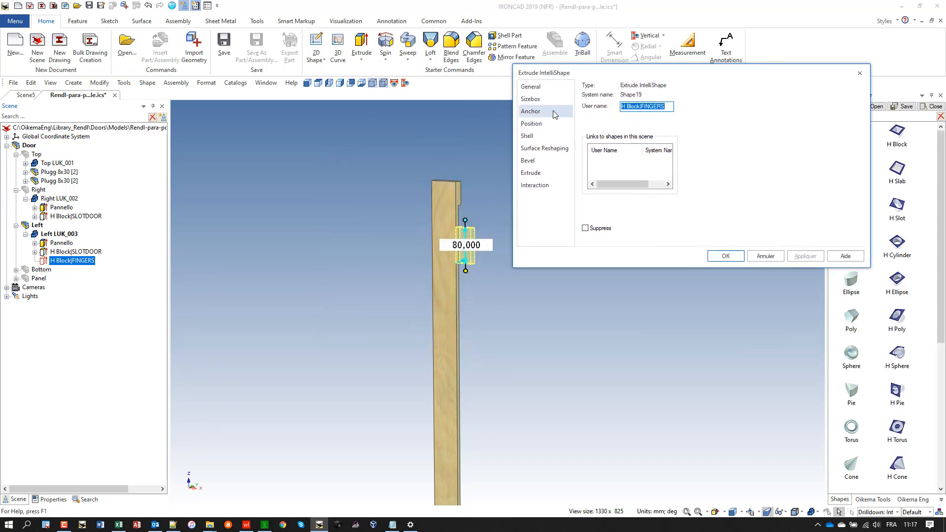
click(530, 111)
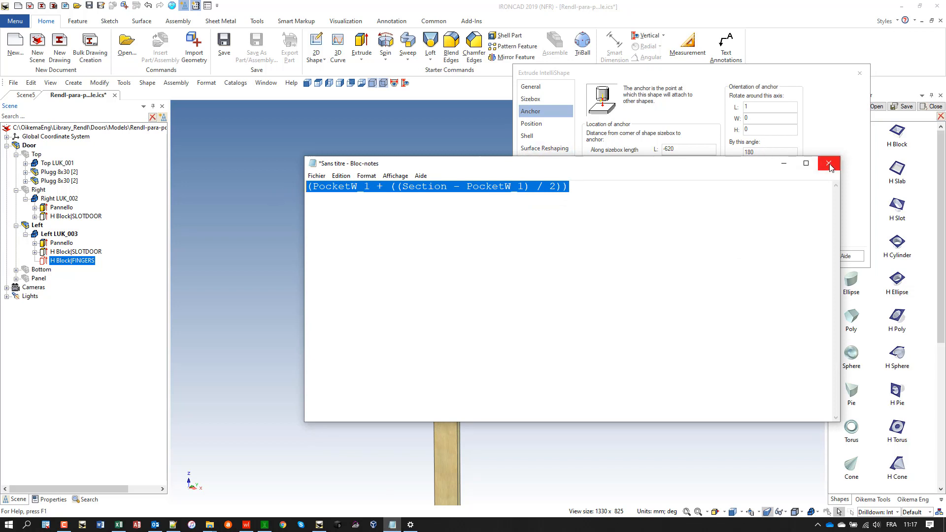
mouse_move(828, 164)
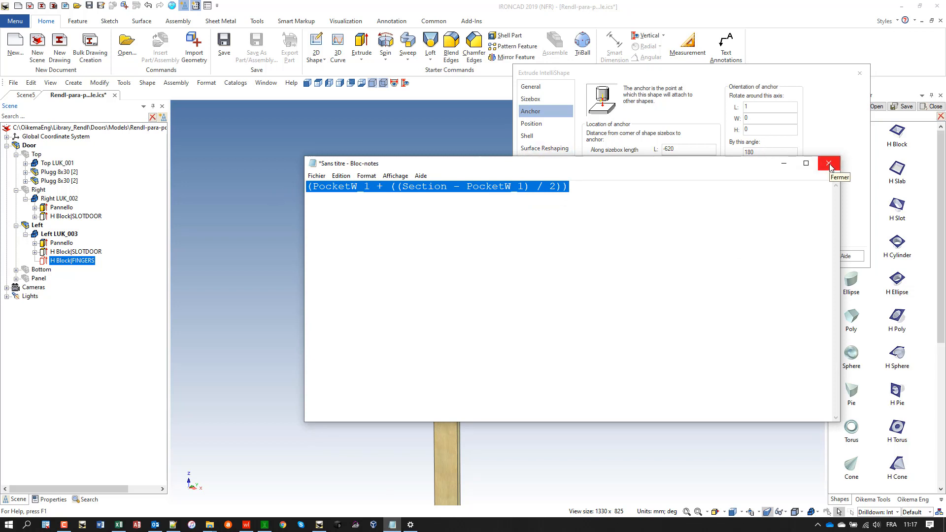
click(829, 163)
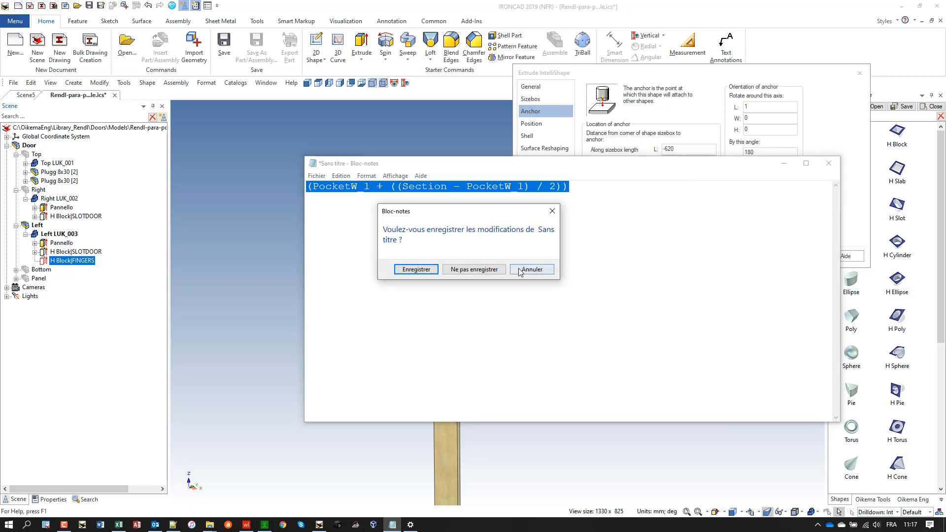
click(530, 269)
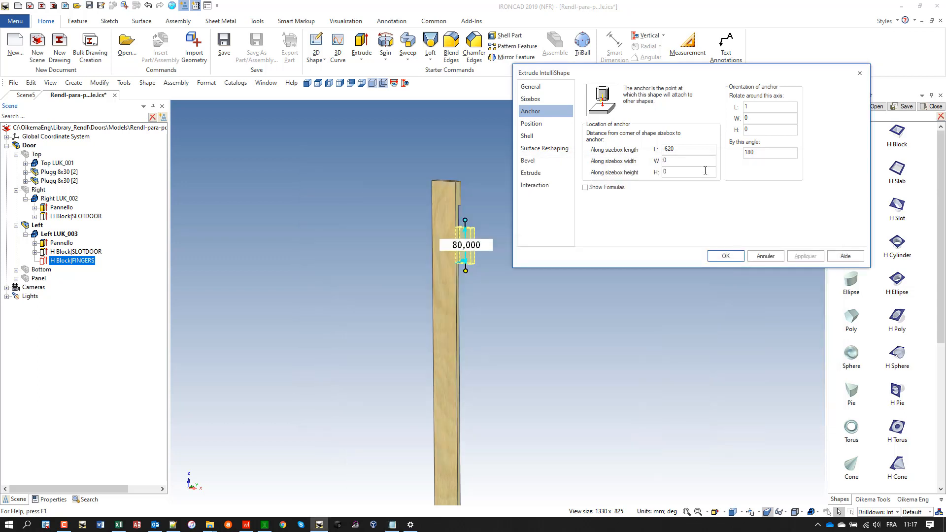
- Set POCKETPOSH_2 to (PocketW_1 + ((Section - PocketW_1) / 2)) to centre the pocket and accept
click(584, 187)
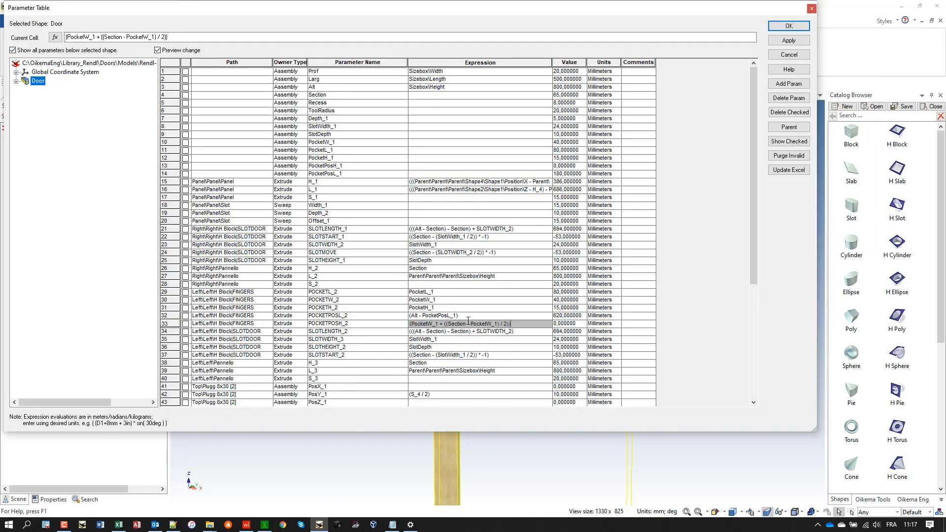
click(788, 26)
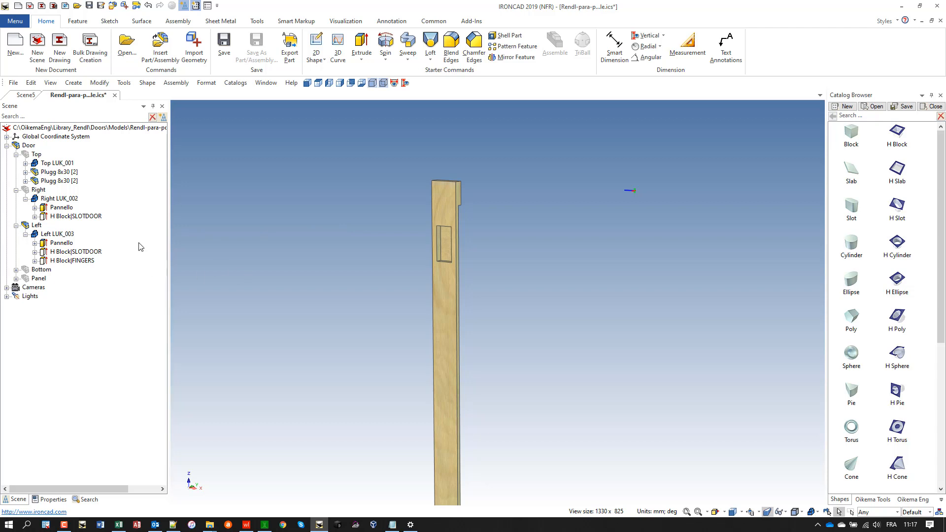
mouse_move(289, 123)
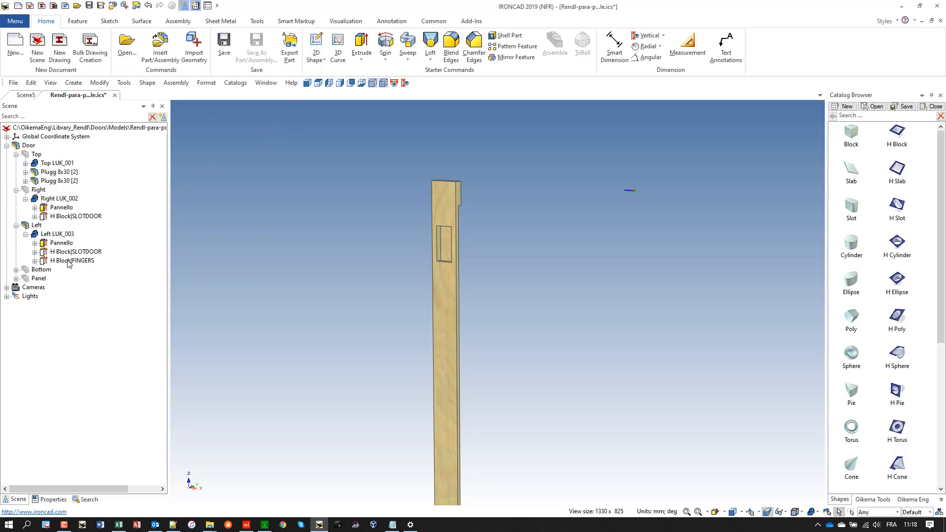
click(76, 260)
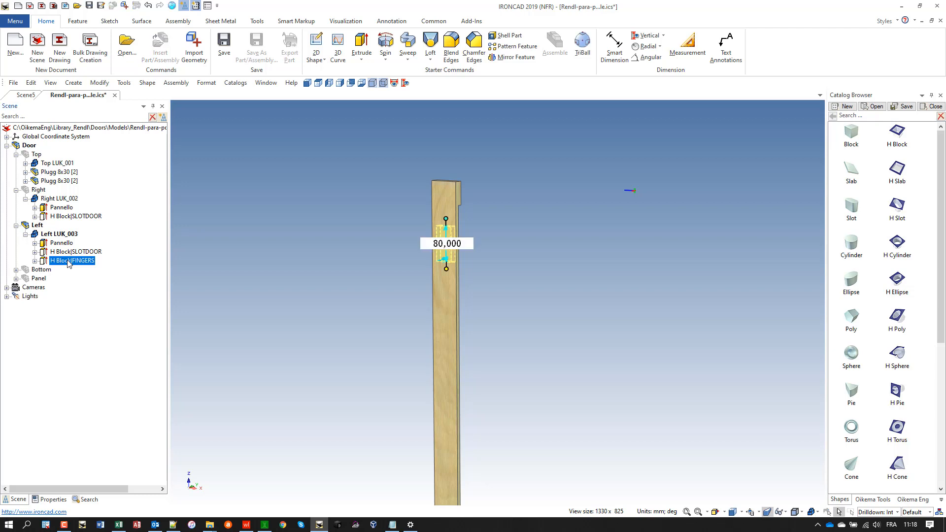
right_click(72, 260)
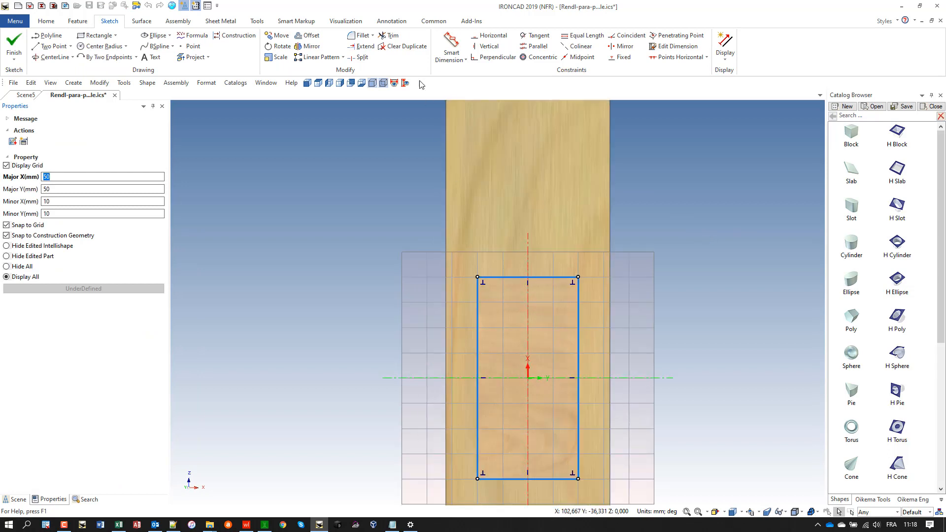
- Fillet the pocket sketch's corners with radius 10 and finish the cross-section
click(360, 36)
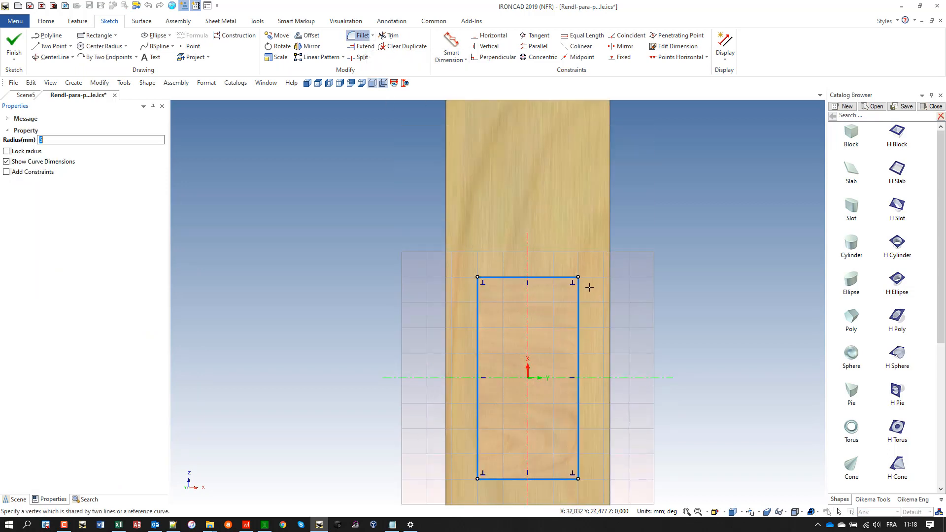
mouse_move(557, 299)
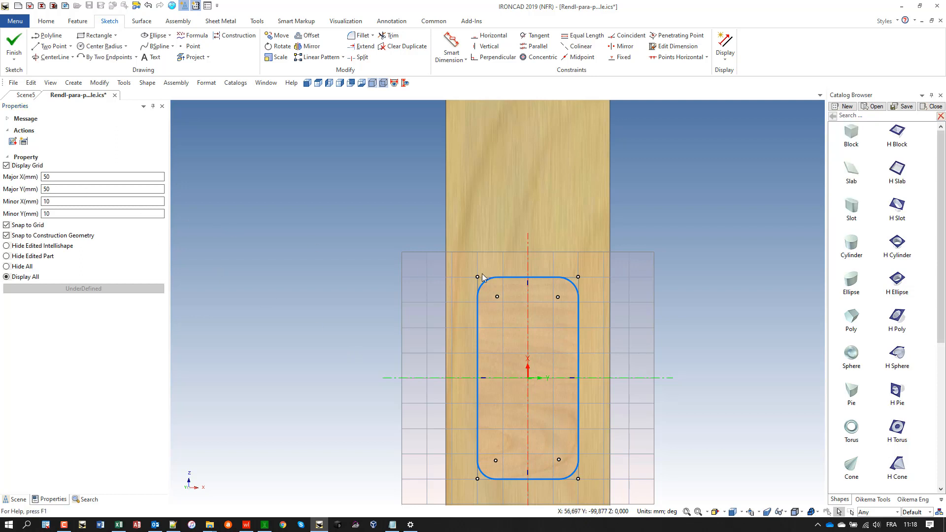
click(483, 277)
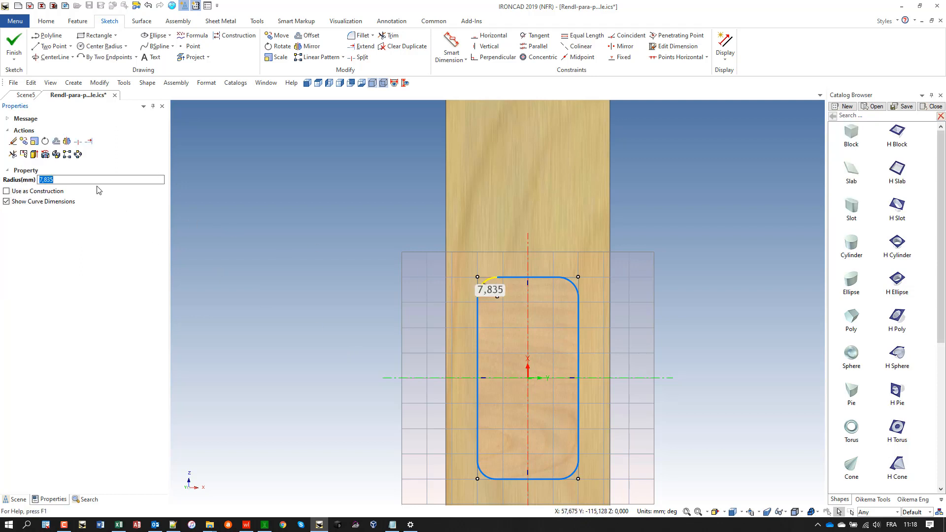
text(10)
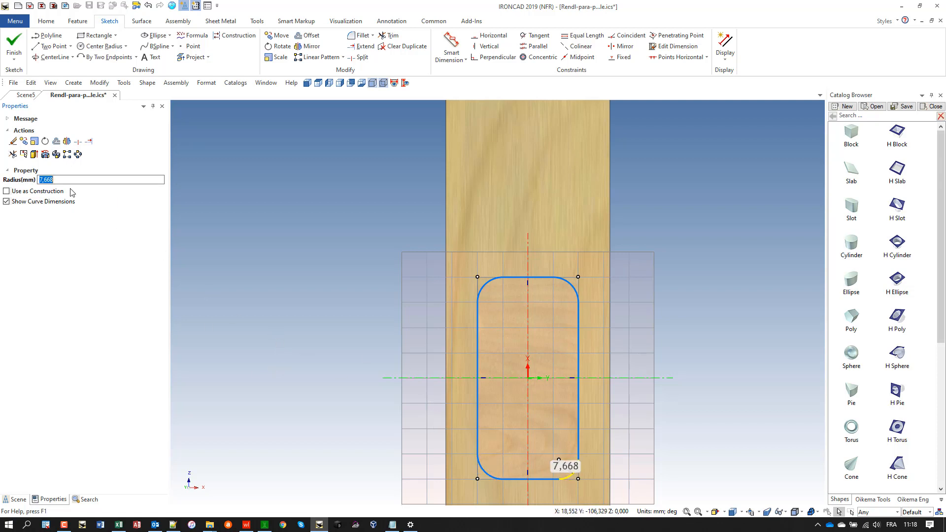
text(10)
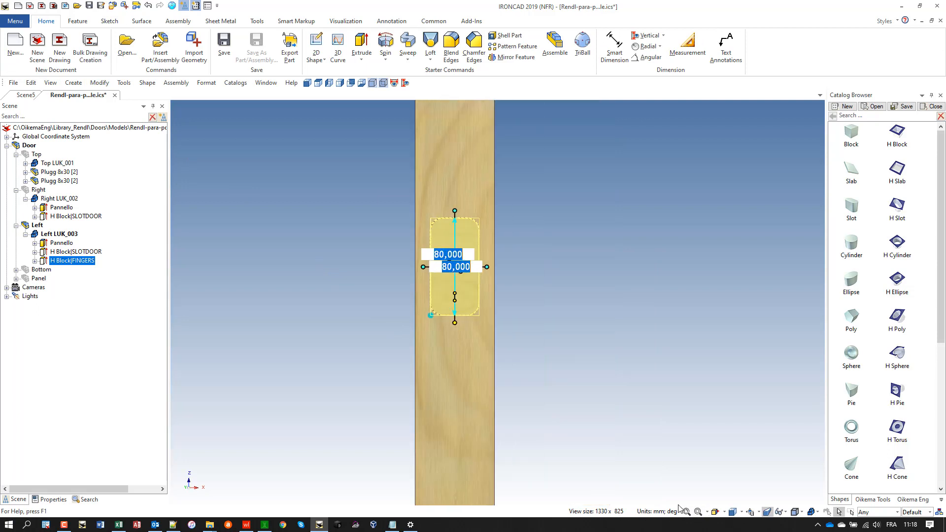
- Show all hidden door parts and orbit to review the hinged stile
right_click(278, 309)
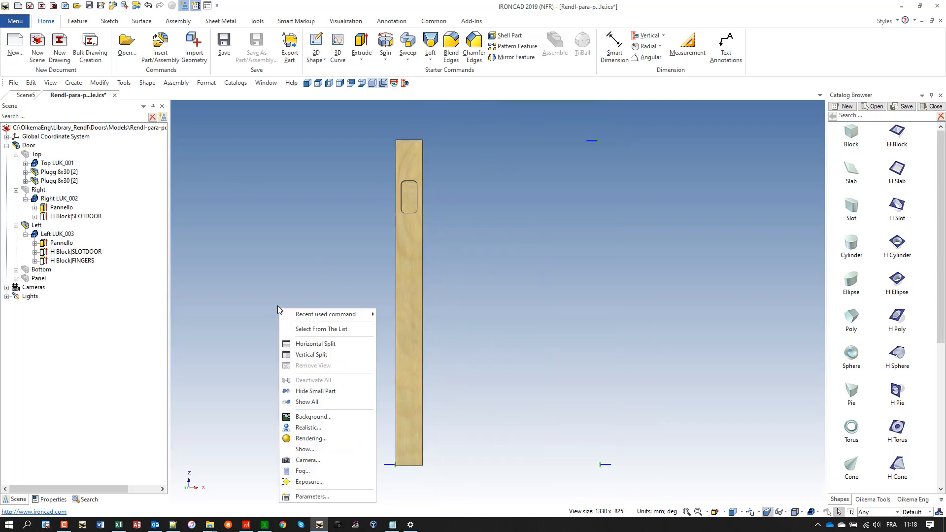
click(306, 402)
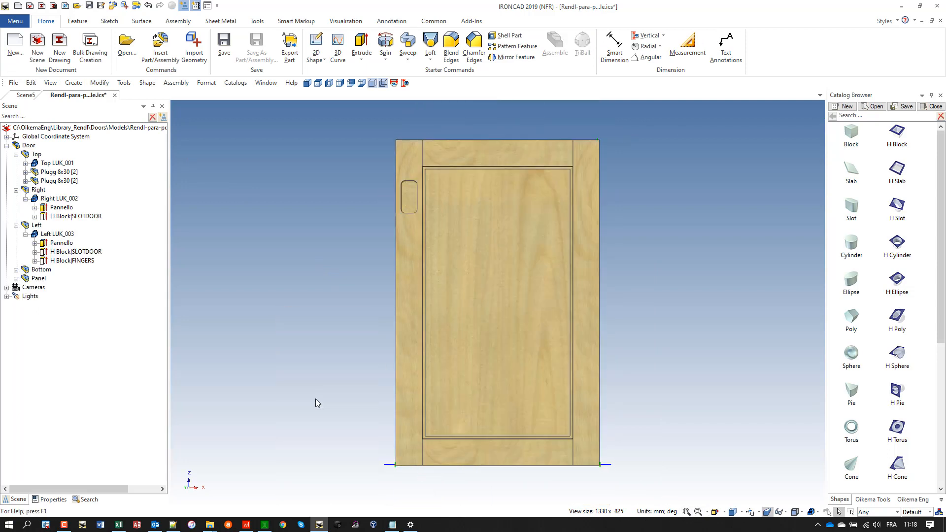
drag(498, 302, 381, 329)
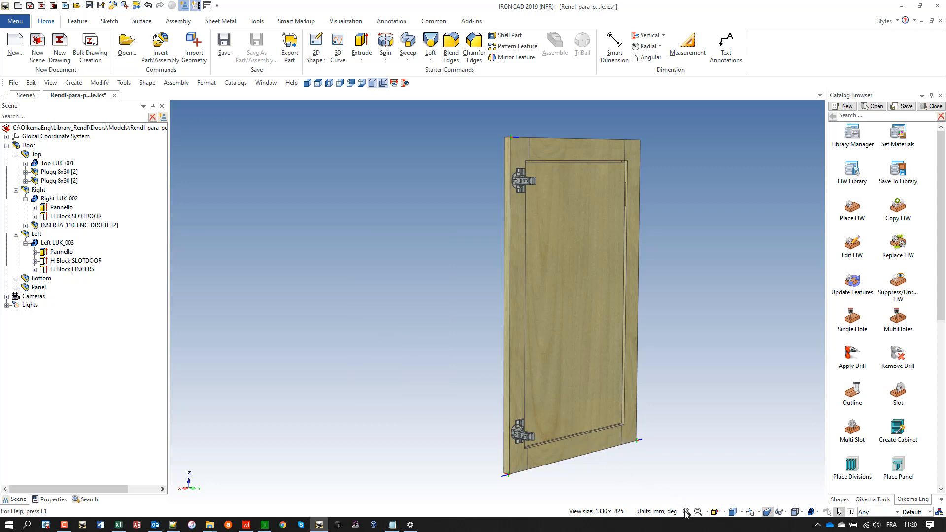
click(307, 83)
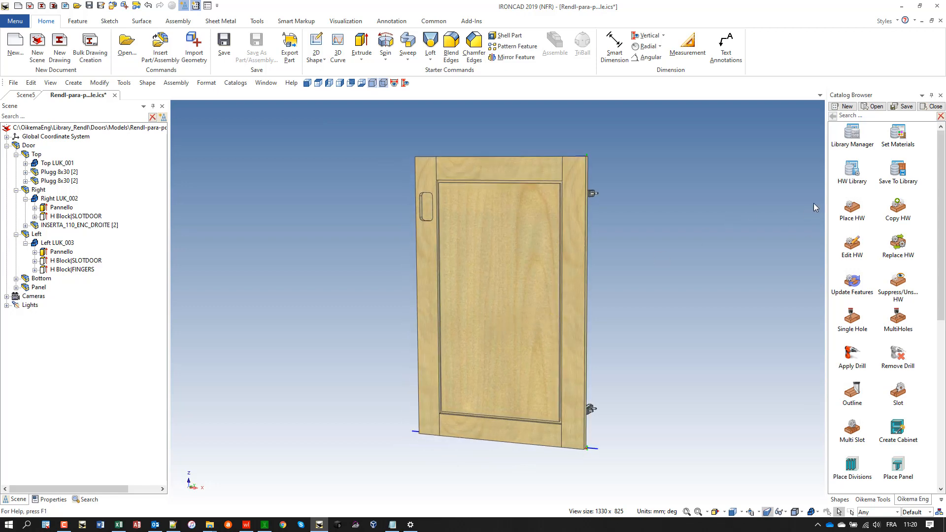
- Save the door model as Rendl-para-pocket-handle.ics
click(224, 40)
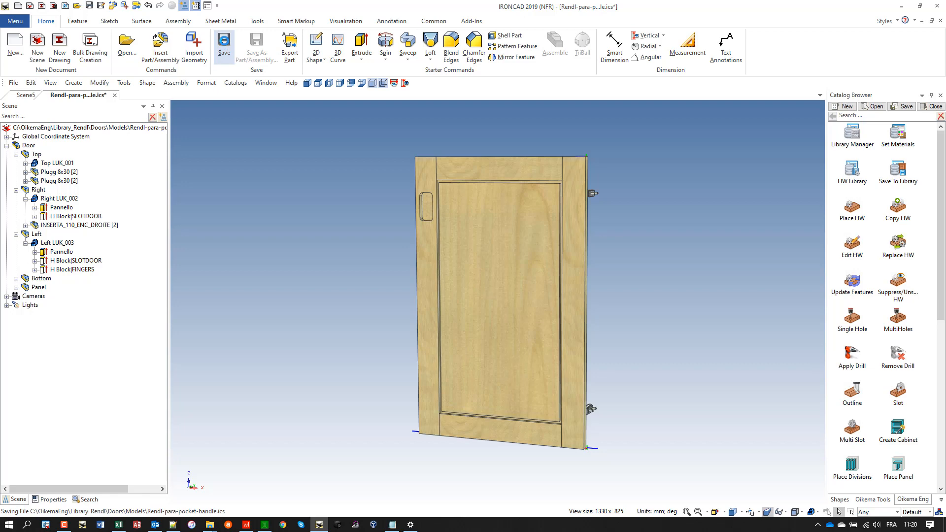
click(224, 45)
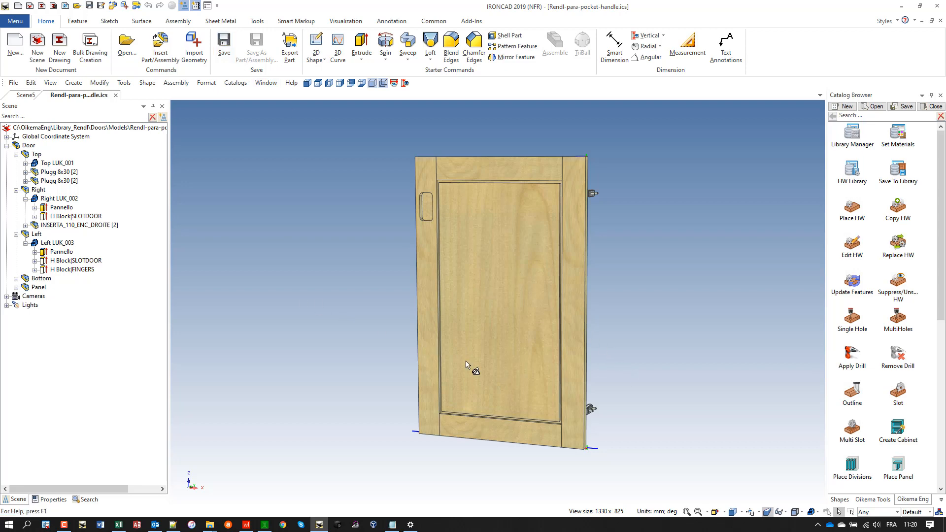
mouse_move(719, 524)
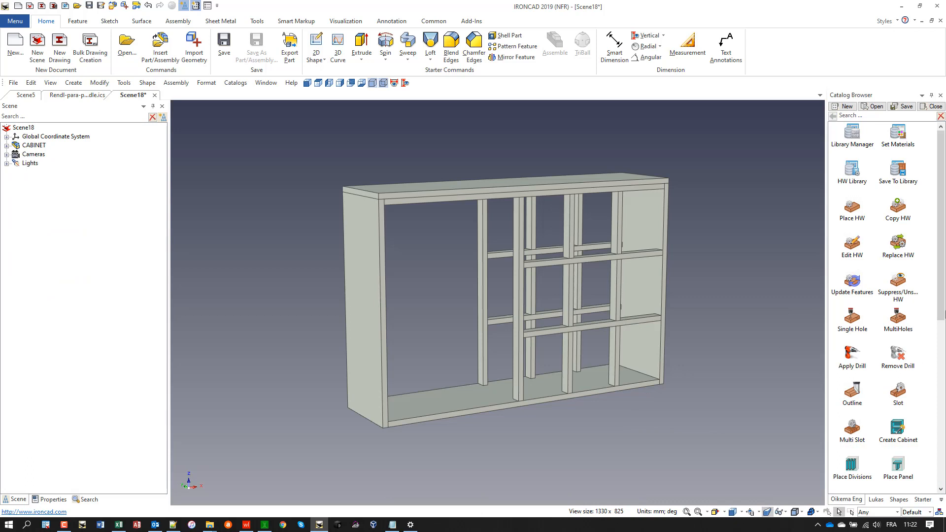
- Start Place Doors on the left cabinet opening with door Type set to Library
scroll(down, 3)
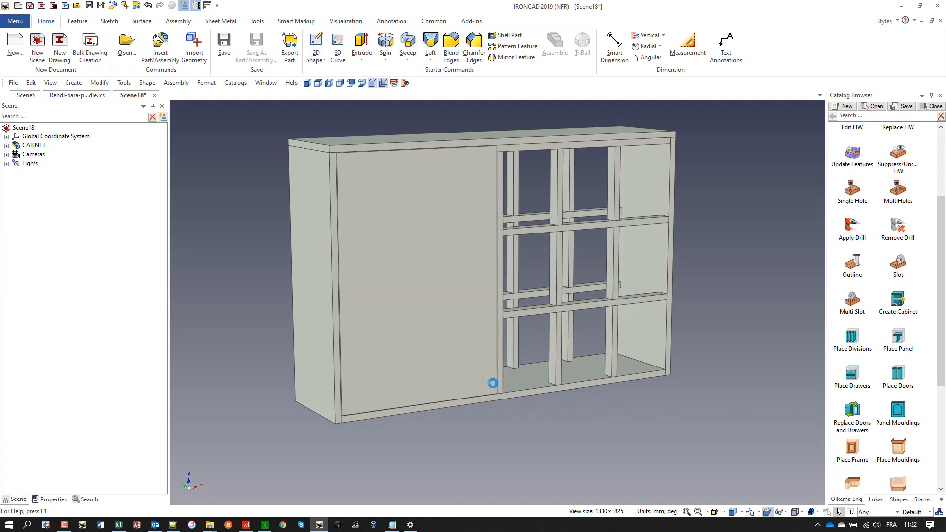
click(896, 378)
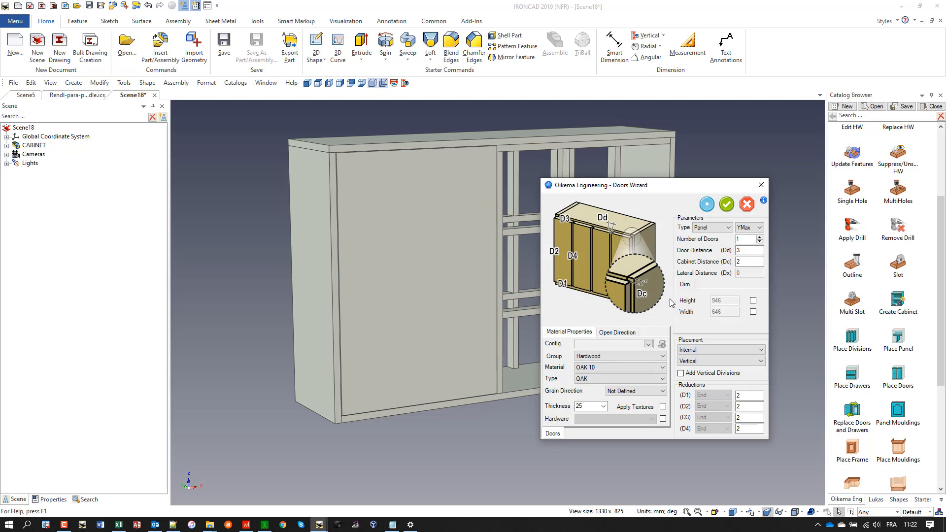
click(728, 227)
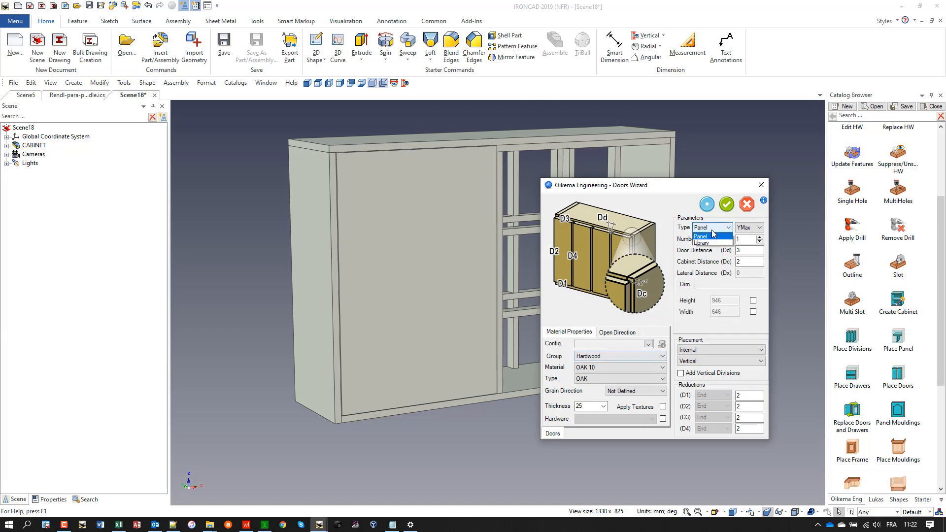
click(700, 244)
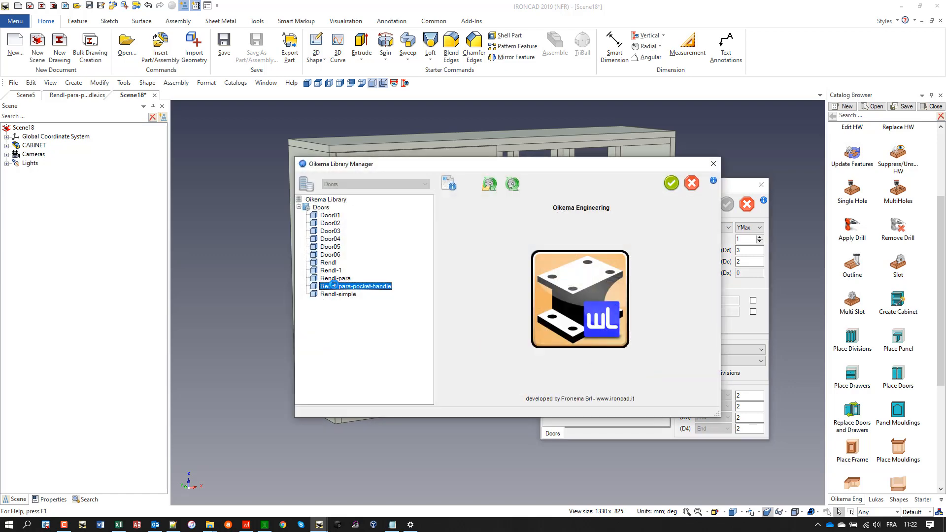
- Choose Rendl-para-pocket-handle in Library Manager and apply it, dismissing the hardware report
click(671, 183)
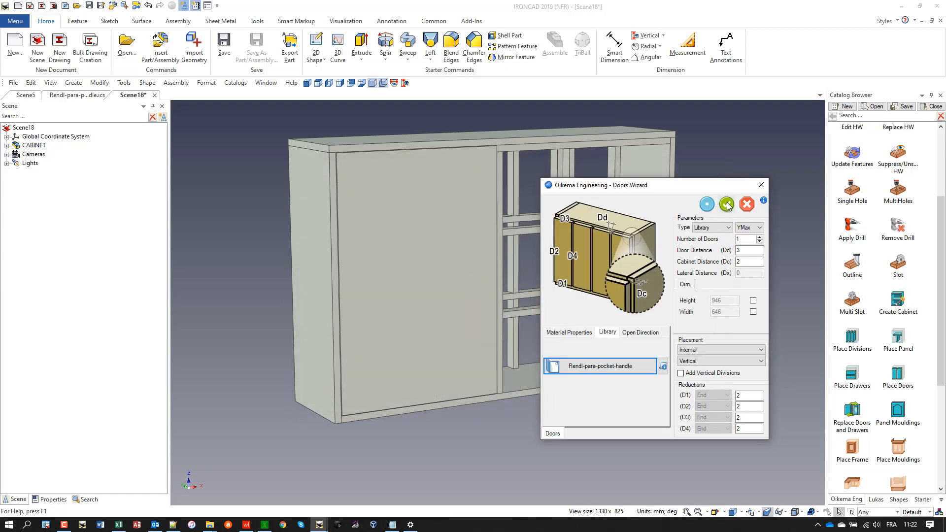
click(726, 204)
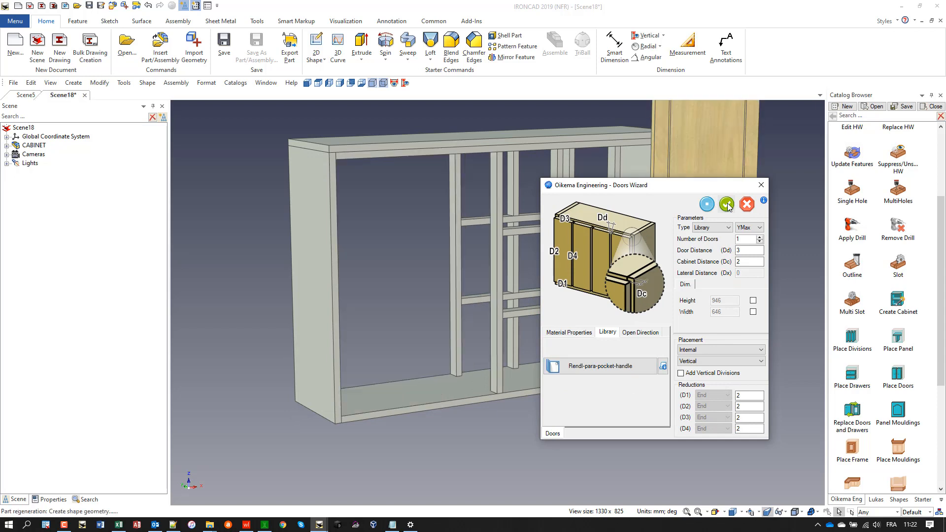
click(726, 204)
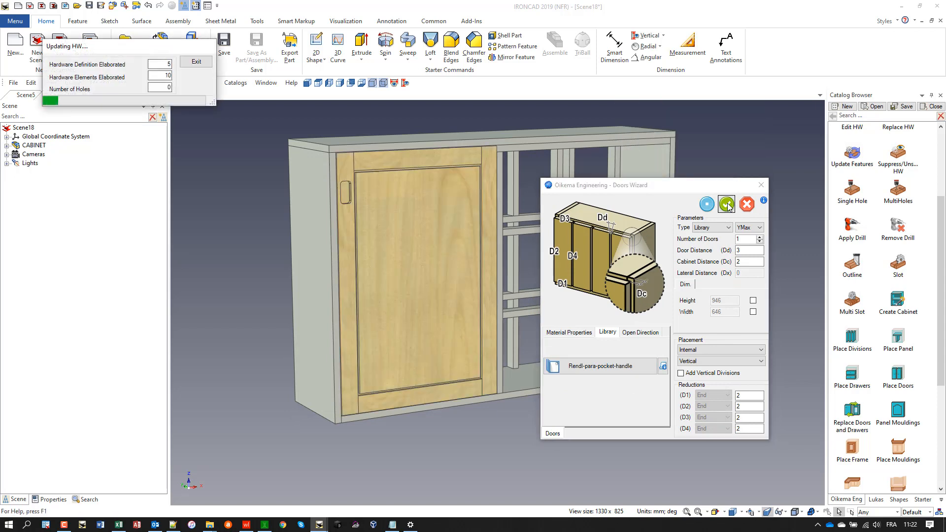
click(726, 204)
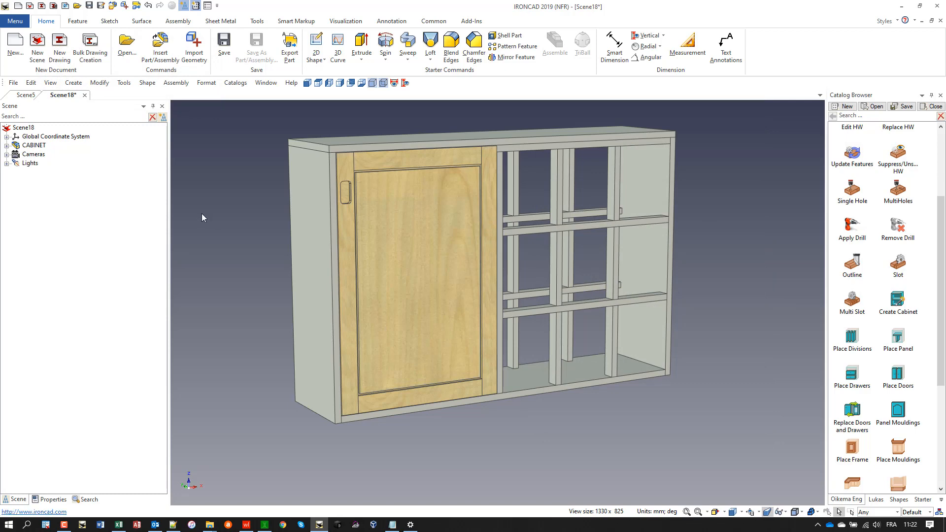
- In Cabinet Manager select Door [183] and drag the Open Door slider open and back
click(35, 146)
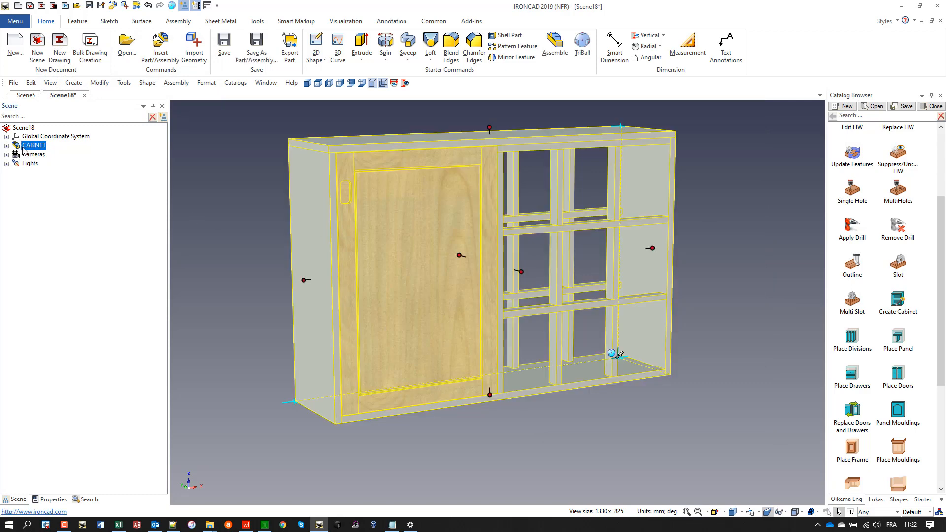
right_click(34, 146)
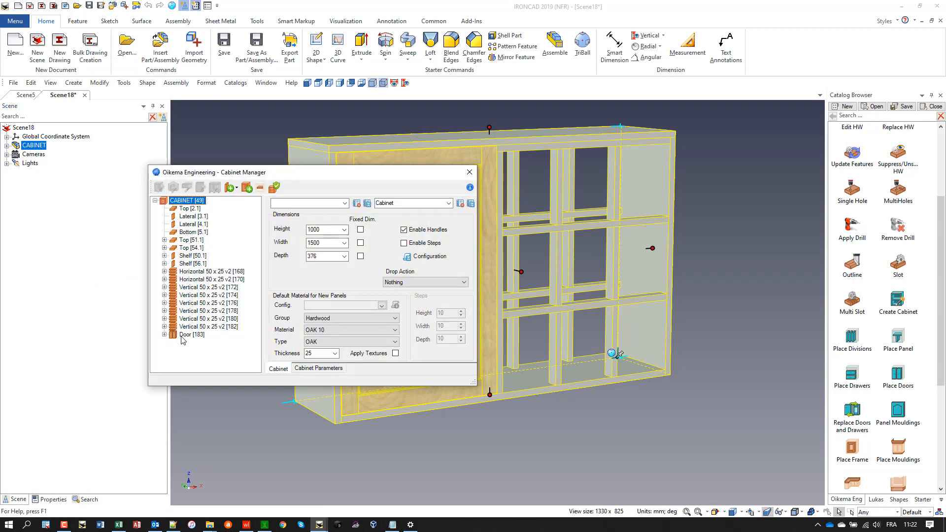
click(192, 334)
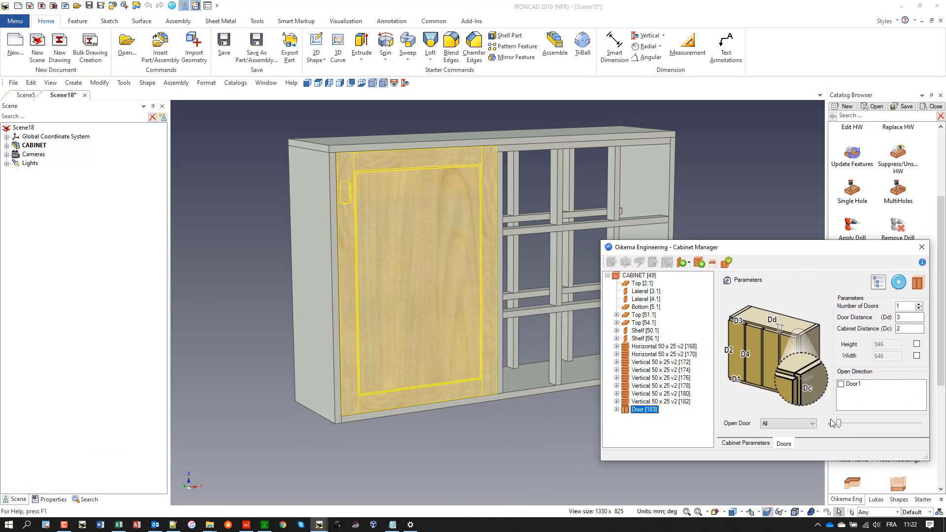
drag(834, 422, 867, 423)
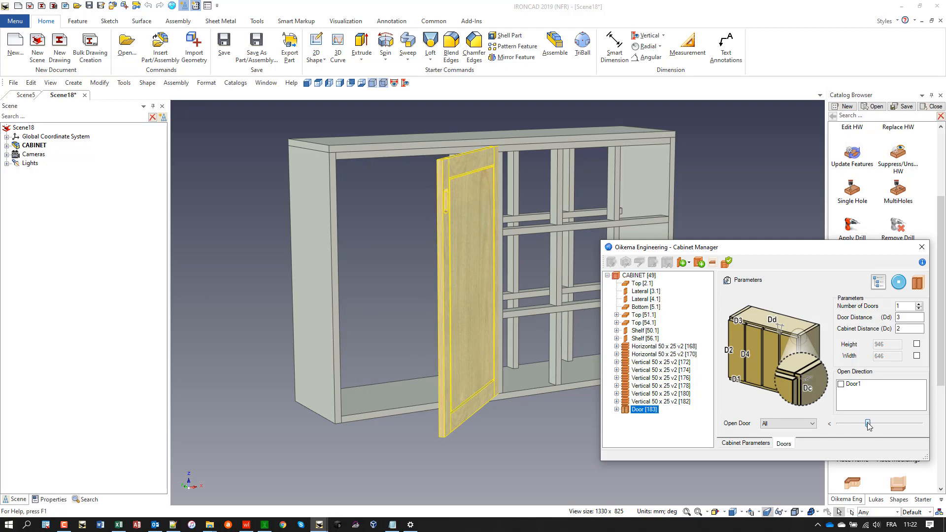
drag(869, 424, 891, 424)
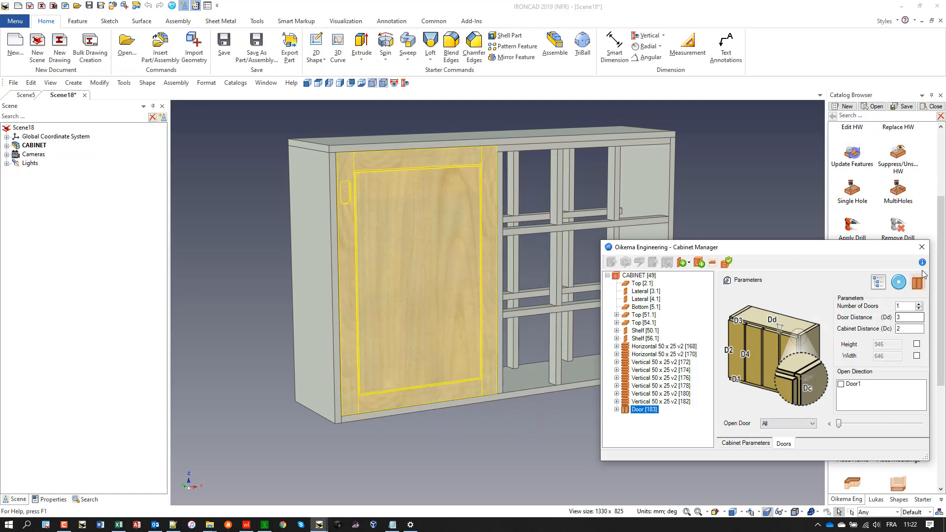
click(921, 247)
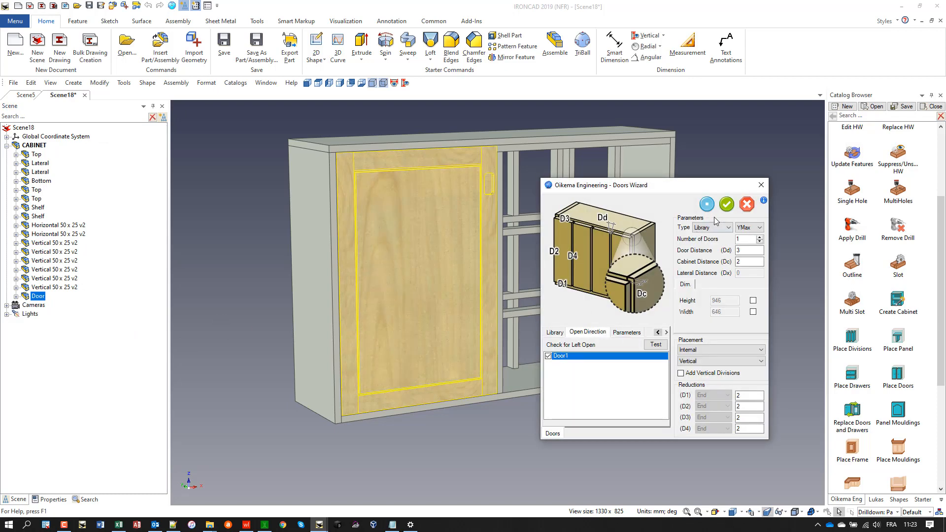
- Confirm Door1 as Left Open and reselect the cabinet assembly
click(726, 204)
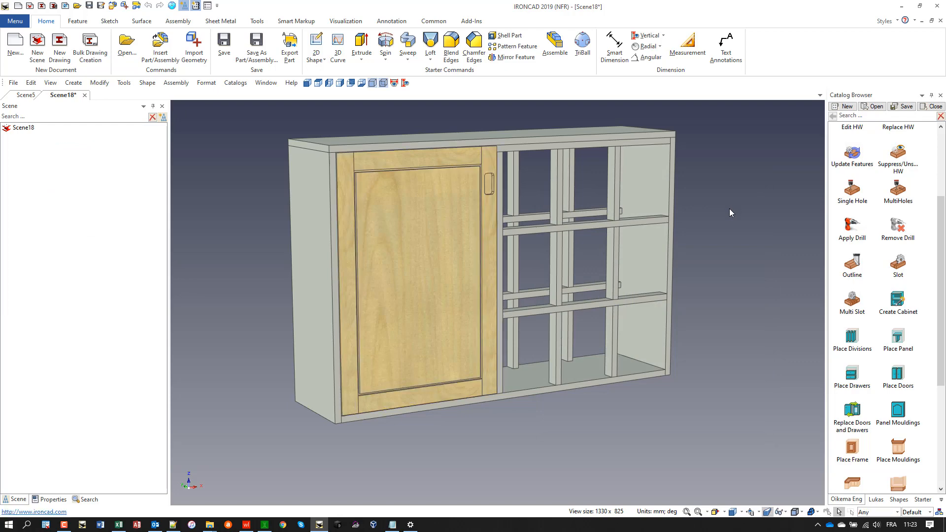
click(7, 127)
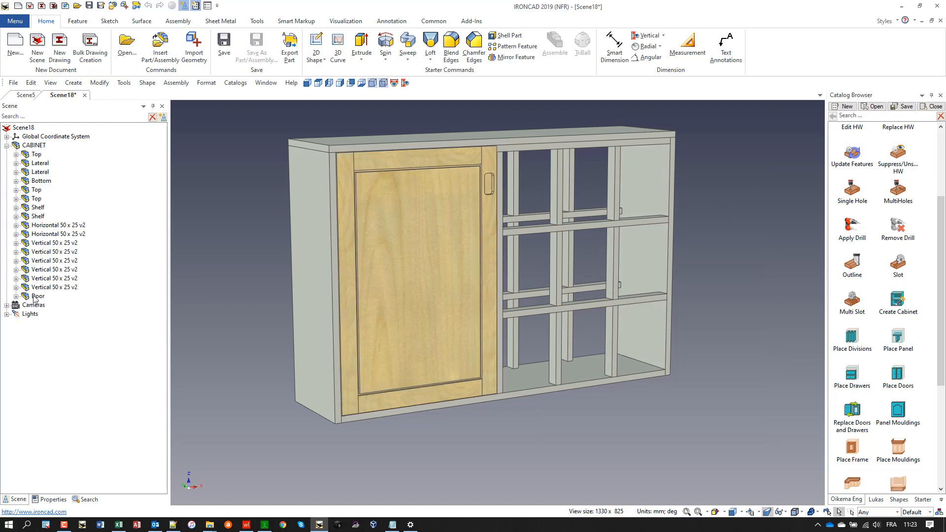
click(35, 145)
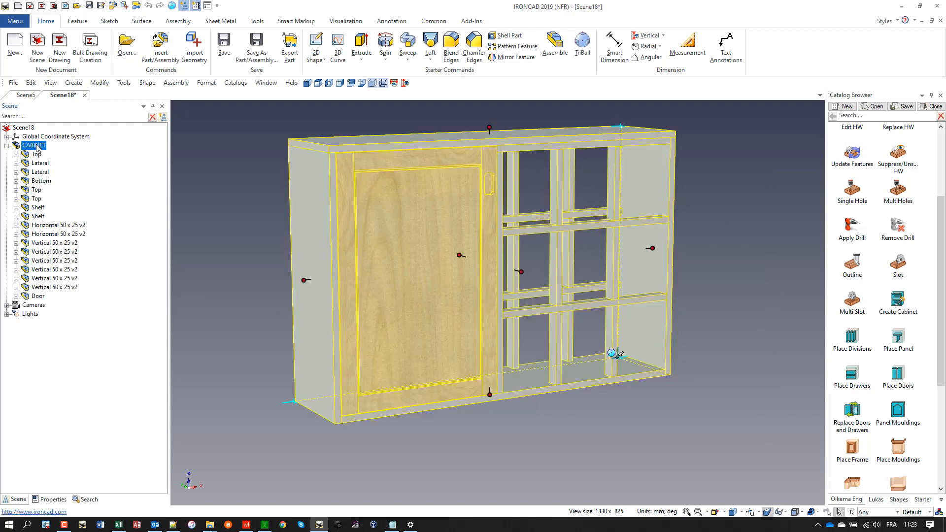
right_click(35, 146)
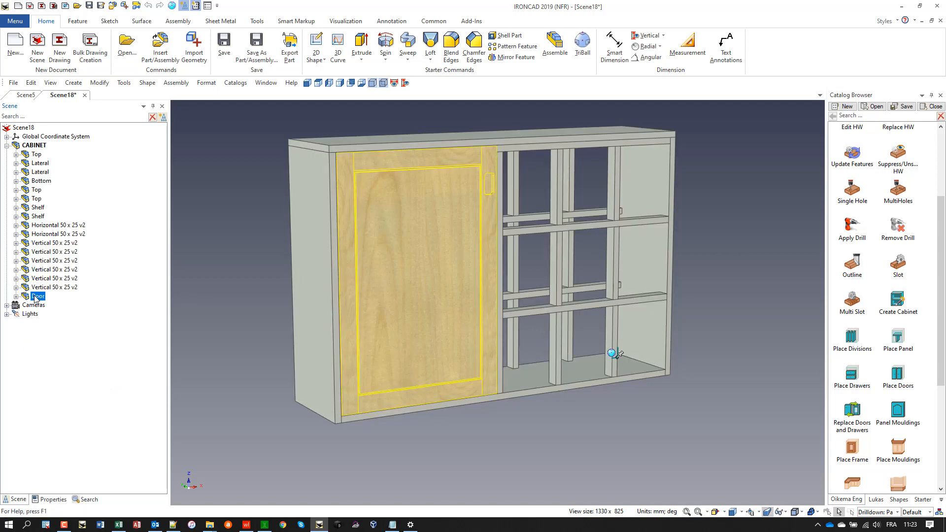
- Reopen the Doors Wizard Open Direction page, run Test on the swing and accept
click(896, 378)
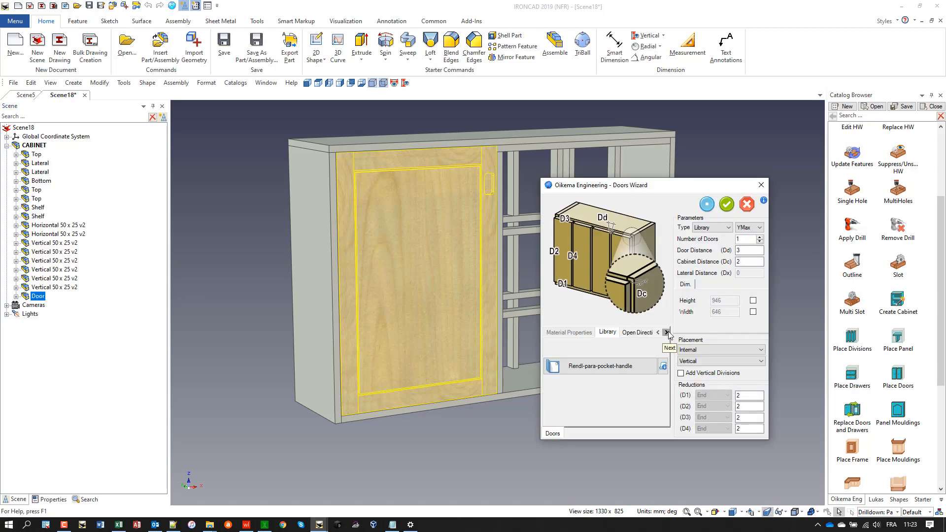
click(666, 332)
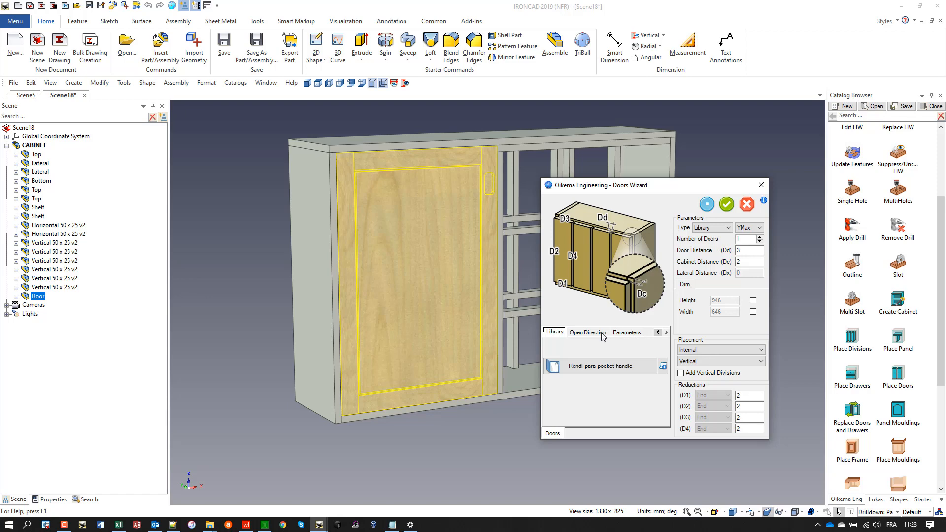
click(587, 332)
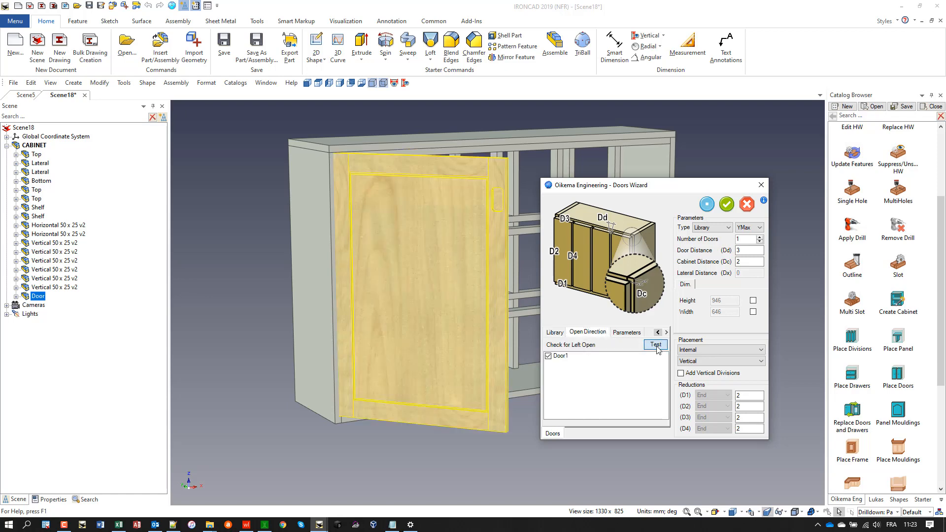
click(654, 344)
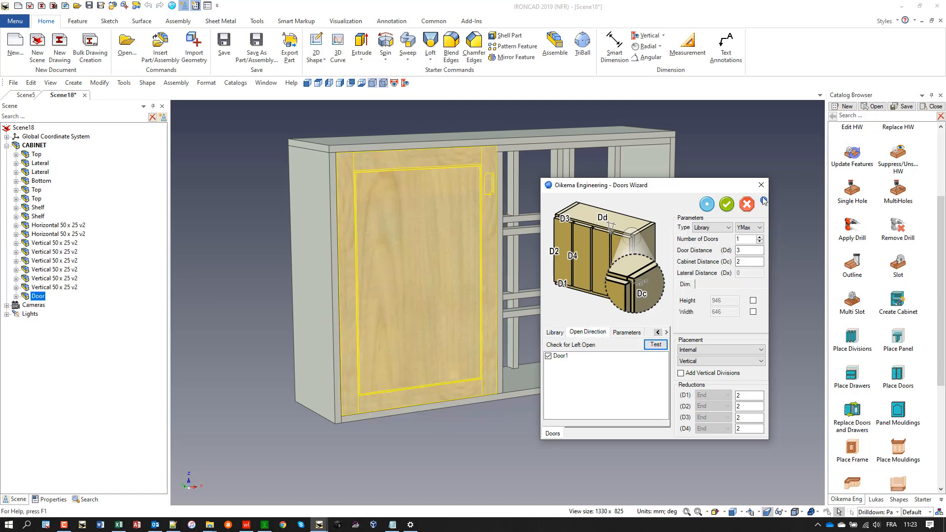
click(726, 204)
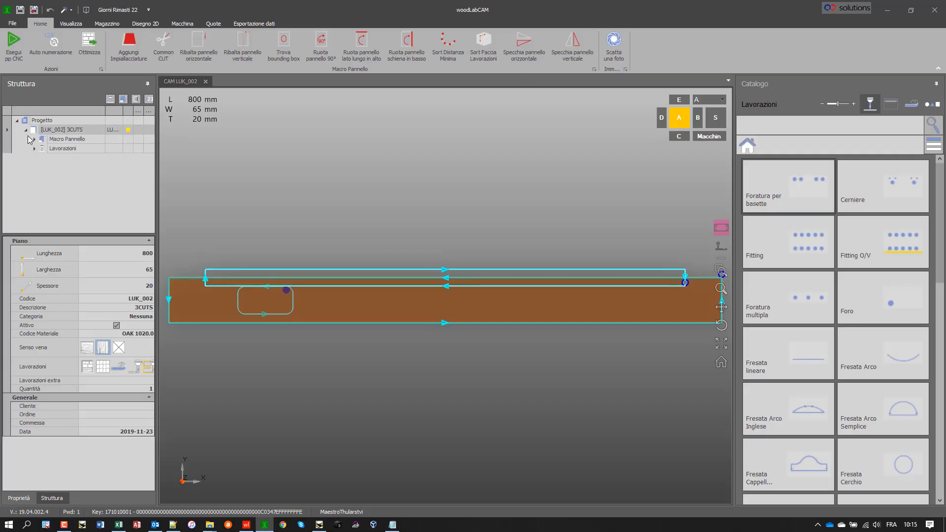
- Expand Lavorazioni, run Esegui pp CNC for LUK_002 and inspect the Tasca operation's Risultato code
click(34, 149)
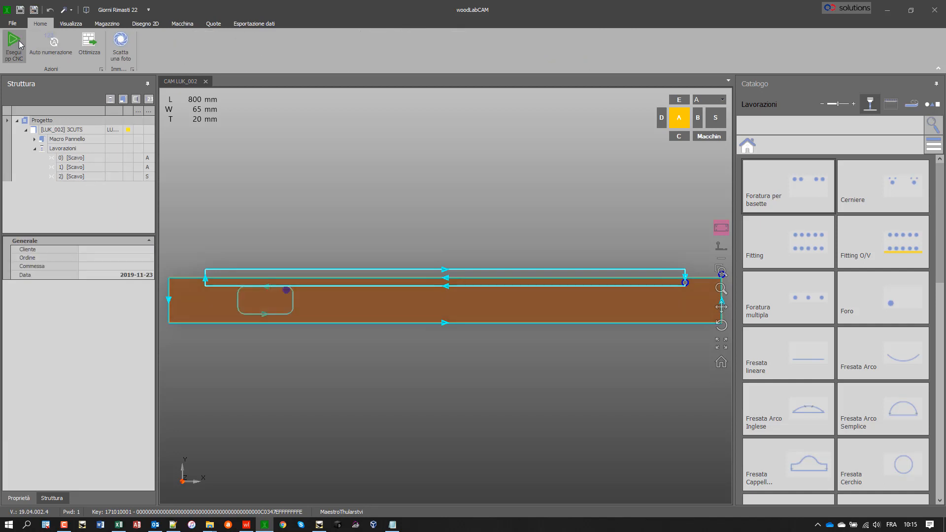
click(13, 43)
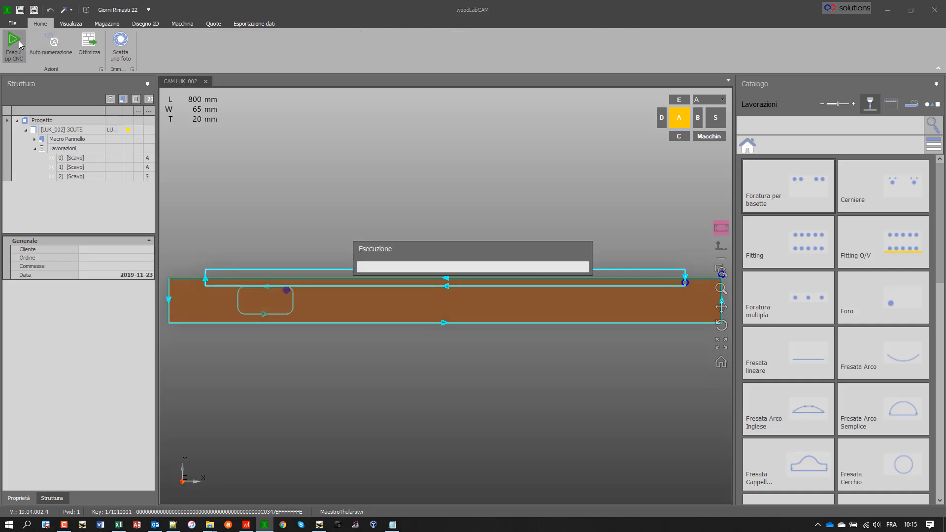
click(12, 44)
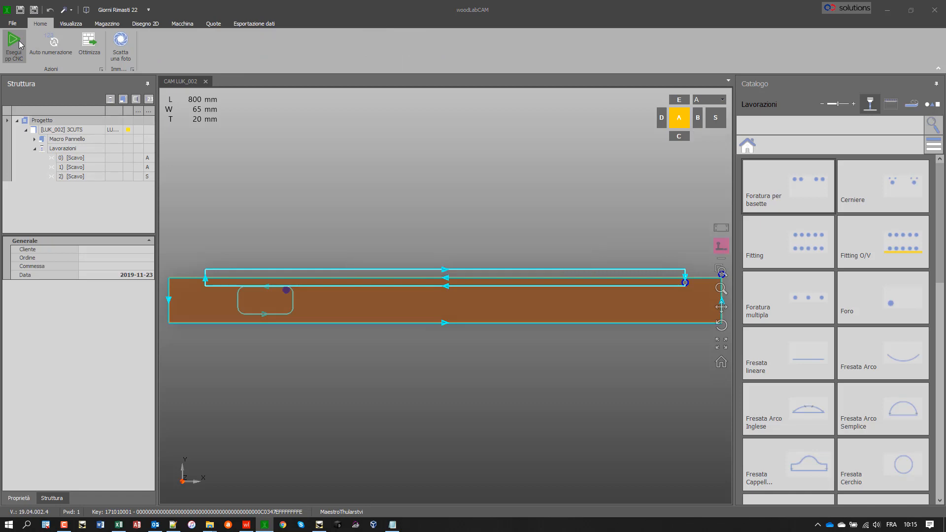
click(13, 45)
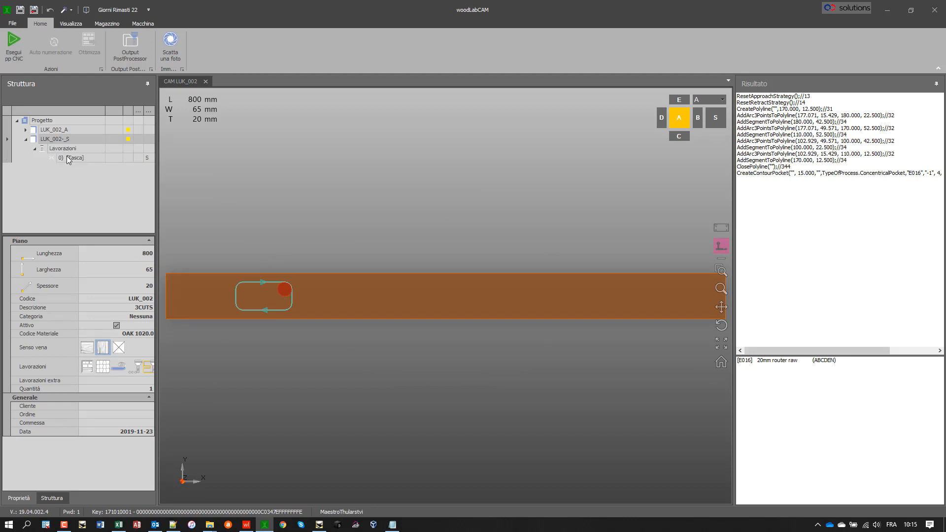
click(74, 157)
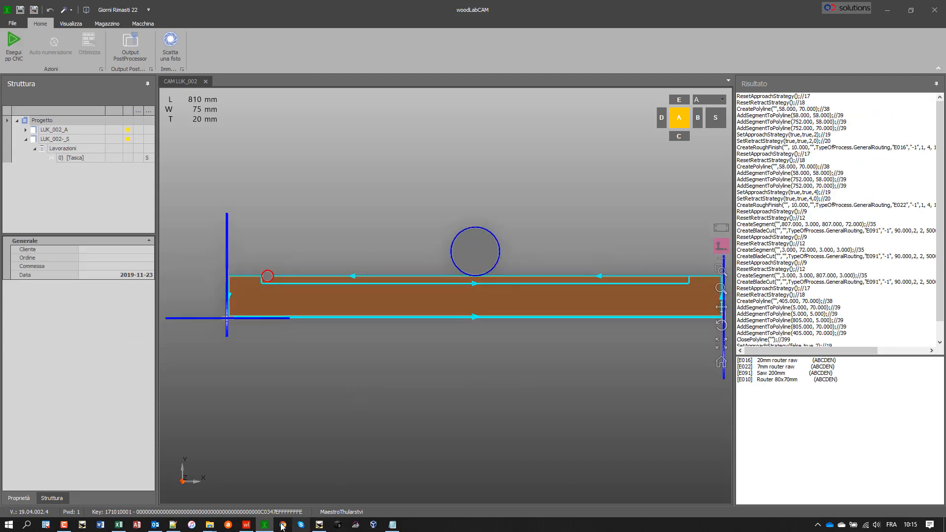
mouse_move(264, 523)
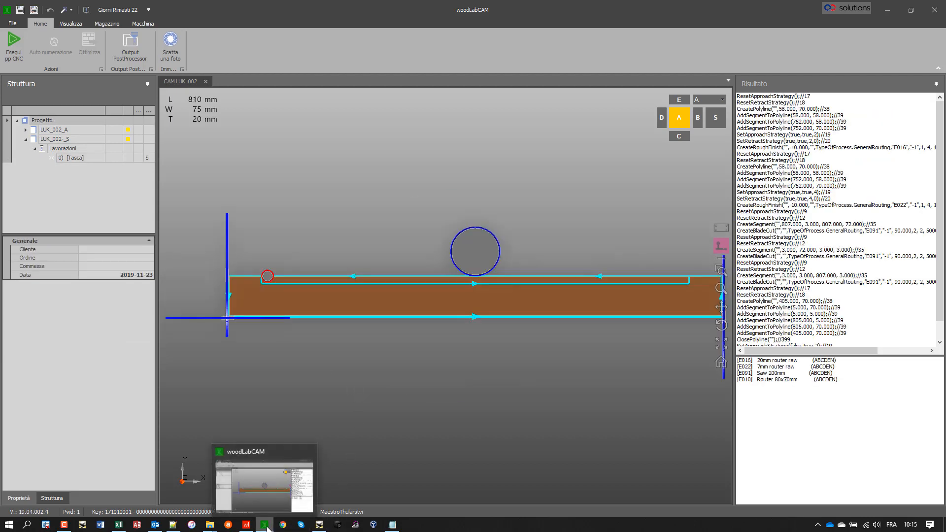